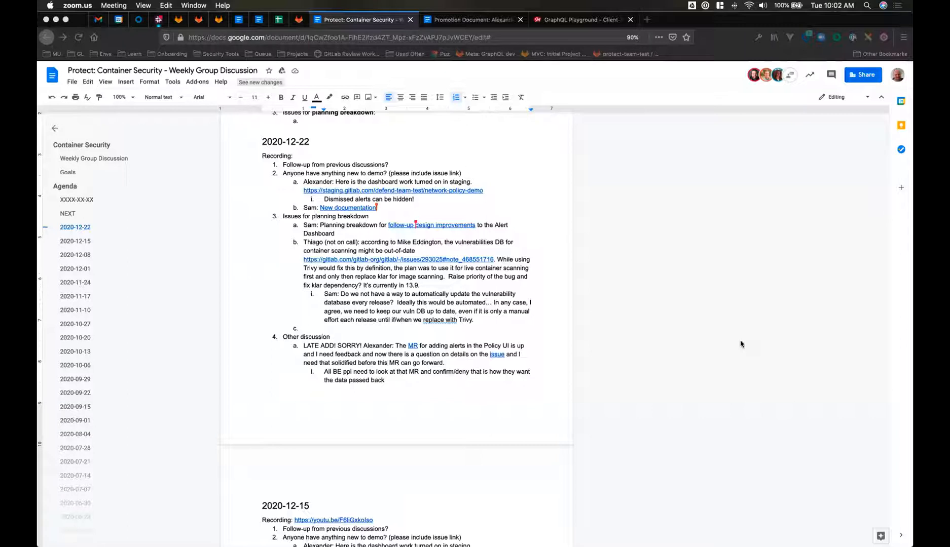
{"action": "mouse_move", "coordinate": [788, 414]}
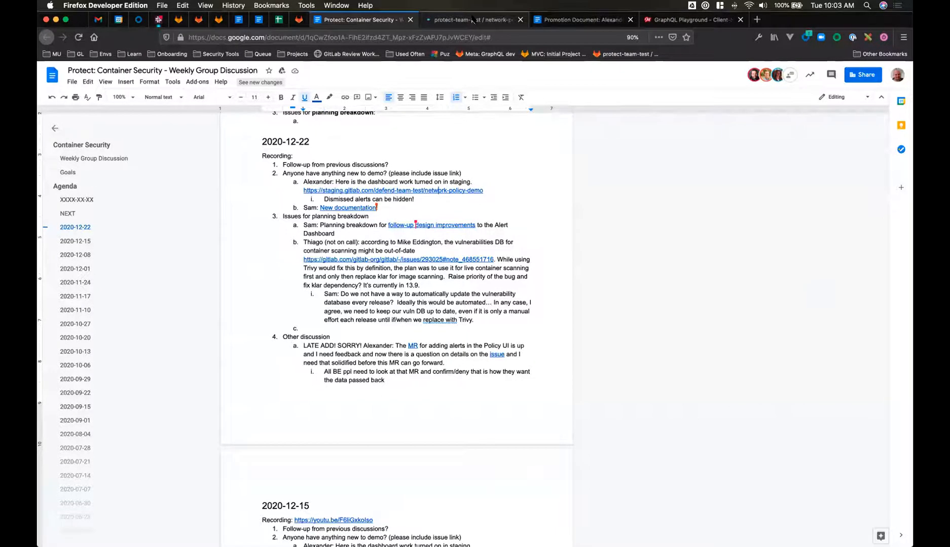
- Go to the network-policy-demo project's Security & Compliance > Threat Monitoring page
{"action": "left_click", "coordinate": [473, 20]}
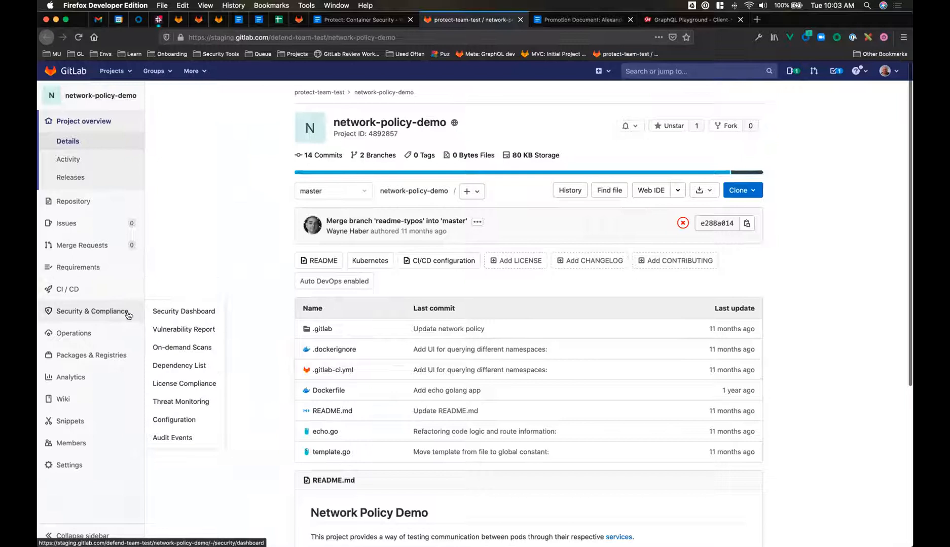
{"action": "left_click", "coordinate": [181, 402]}
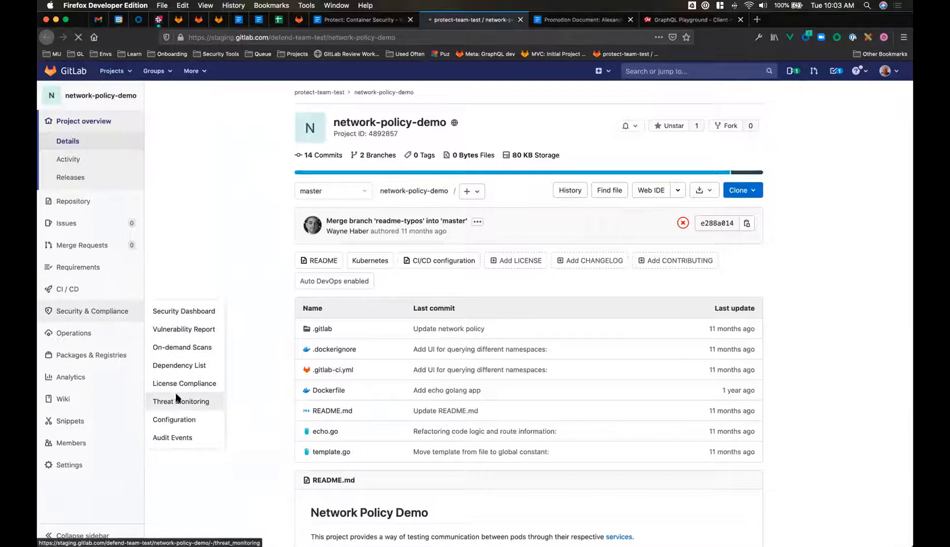
{"action": "left_click", "coordinate": [180, 401]}
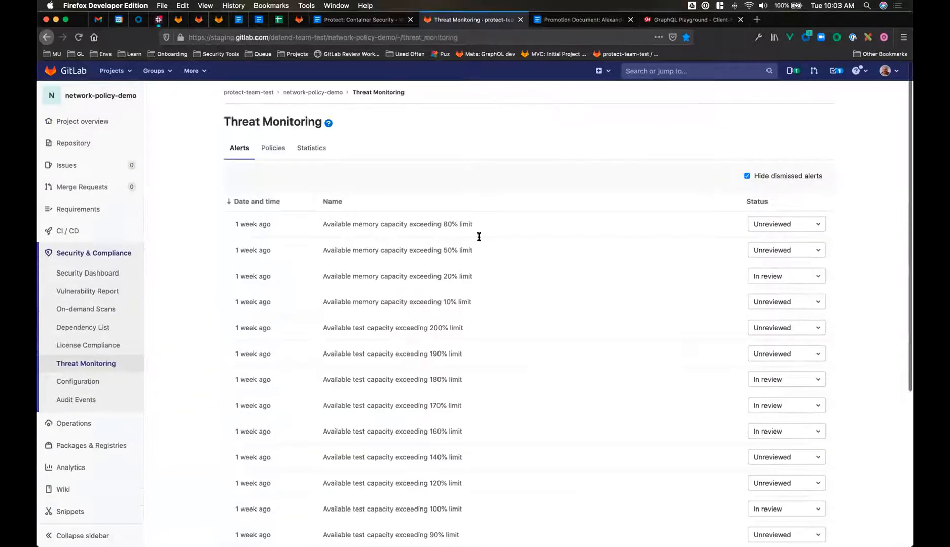
- Toggle Hide dismissed alerts on and off, dismissing the Kubernetes error banner, leaving it checked
{"action": "left_click", "coordinate": [748, 175]}
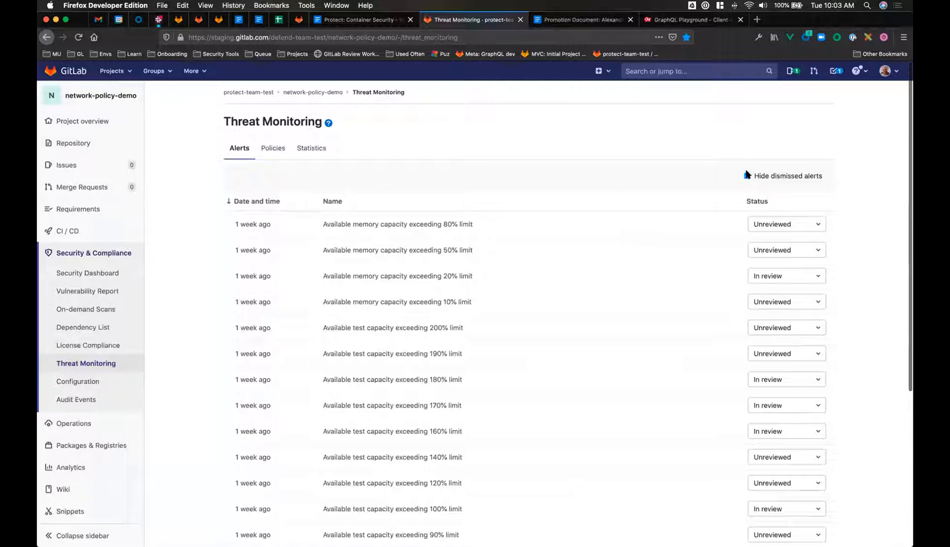
{"action": "left_click", "coordinate": [747, 175]}
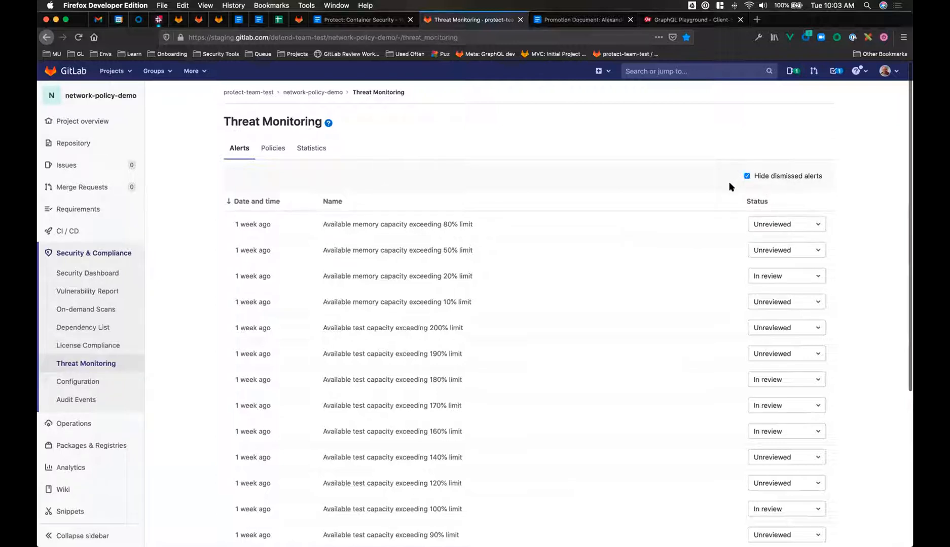
{"action": "left_click", "coordinate": [747, 175]}
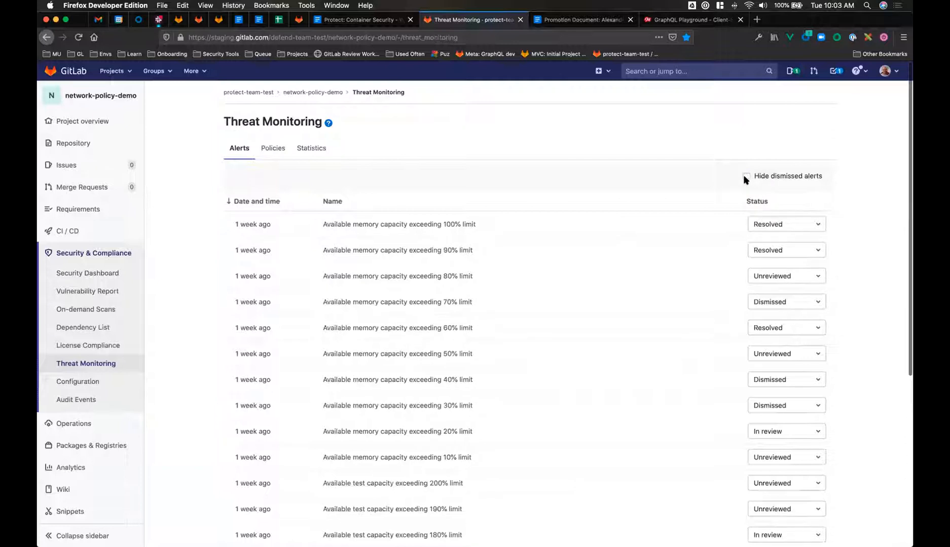
{"action": "left_click", "coordinate": [746, 175]}
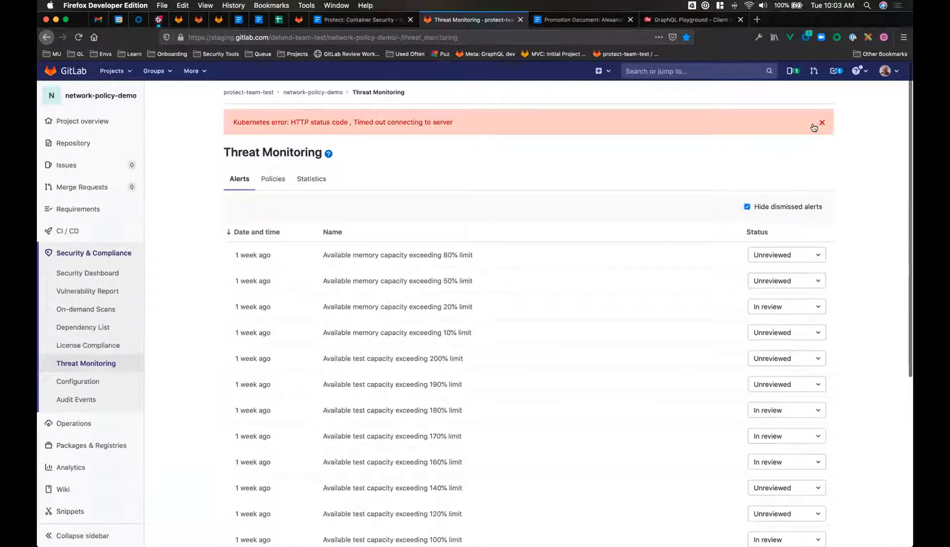
{"action": "left_click", "coordinate": [822, 124]}
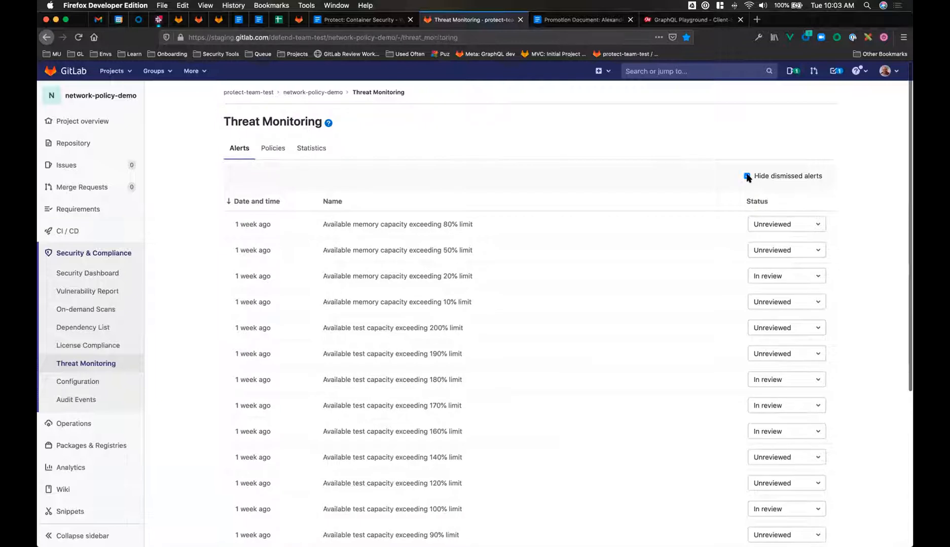
{"action": "left_click", "coordinate": [748, 176]}
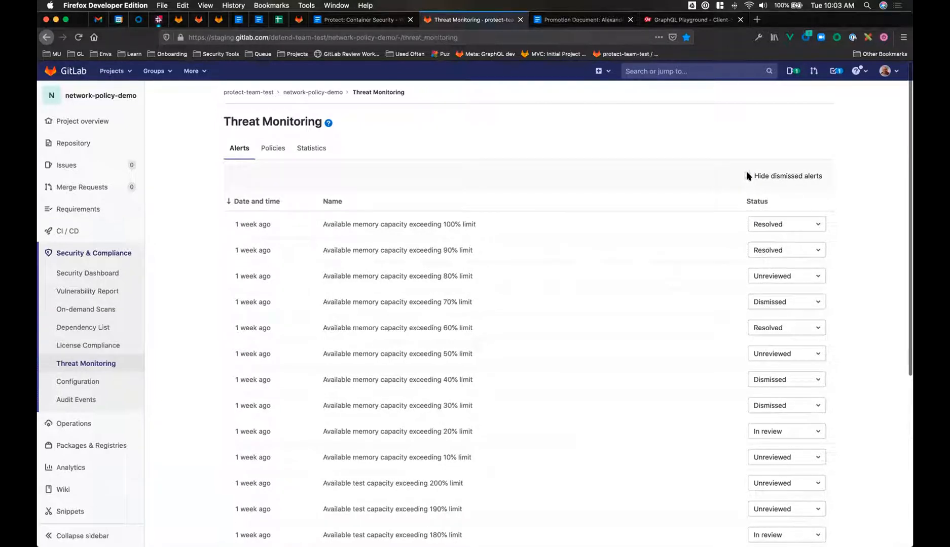
{"action": "left_click", "coordinate": [749, 175]}
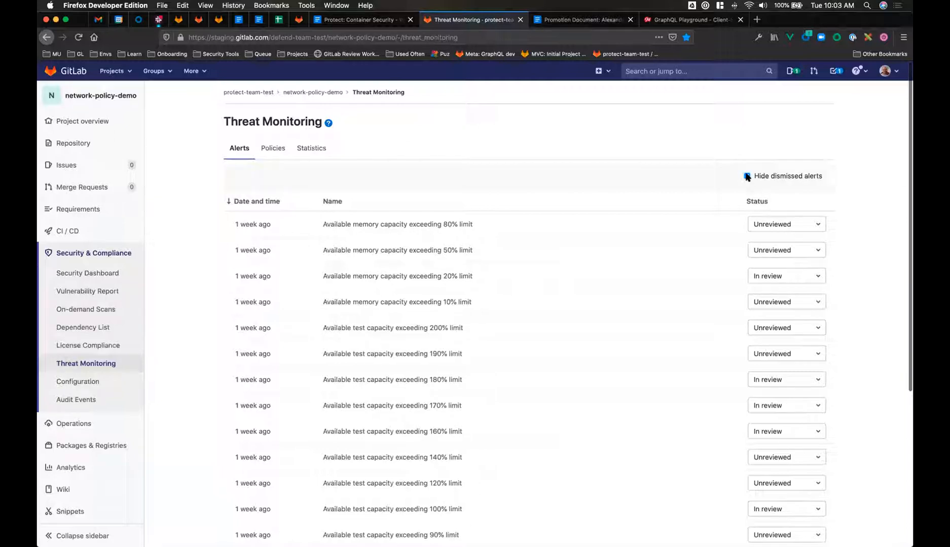
{"action": "left_click", "coordinate": [747, 175]}
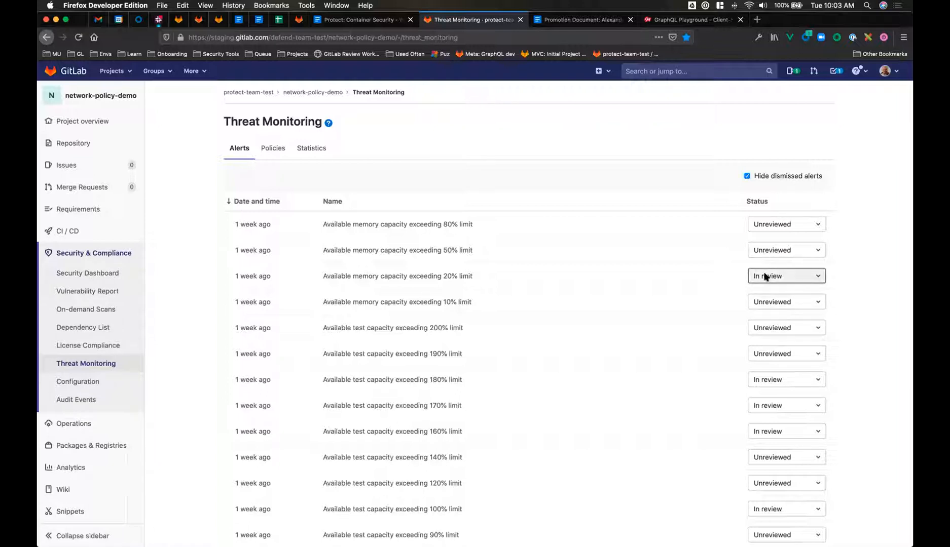
{"action": "mouse_move", "coordinate": [718, 285]}
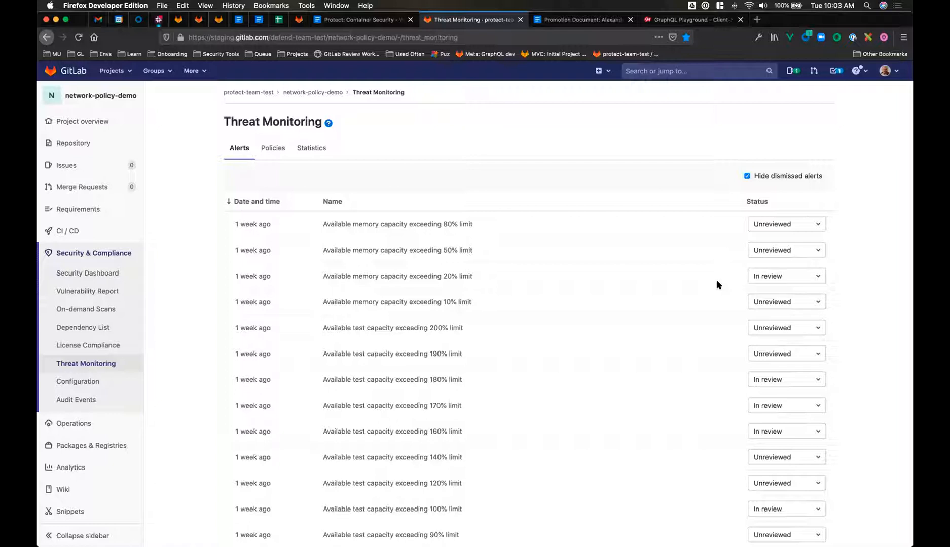
{"action": "mouse_move", "coordinate": [562, 440]}
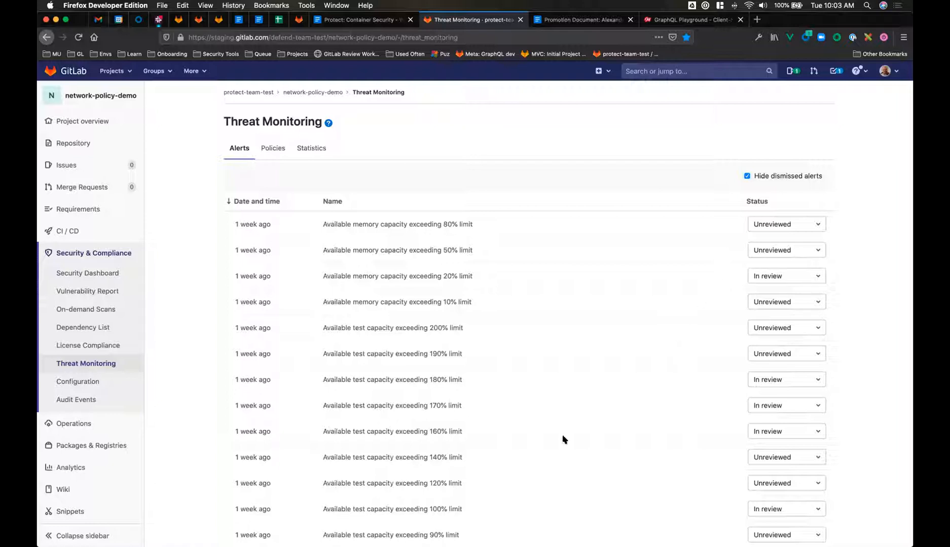
{"action": "mouse_move", "coordinate": [732, 278]}
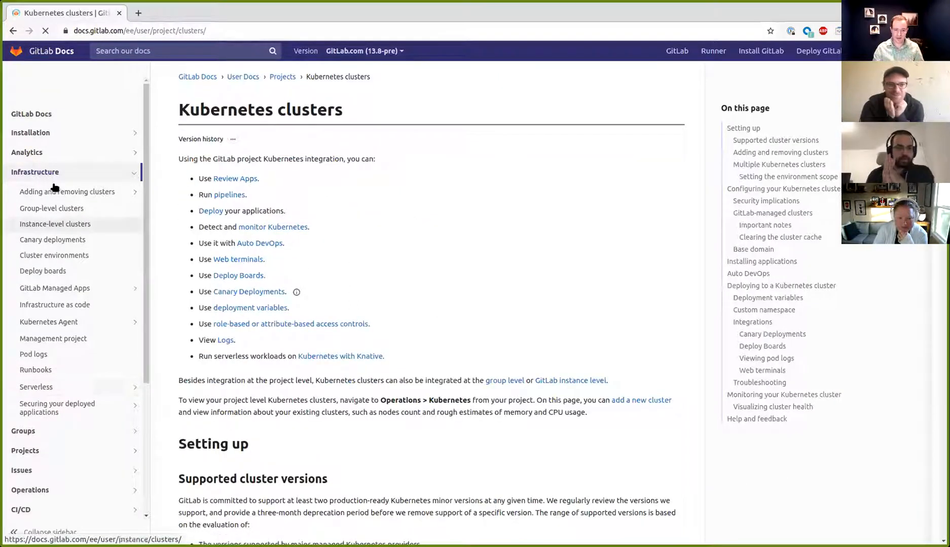
{"action": "mouse_move", "coordinate": [120, 408]}
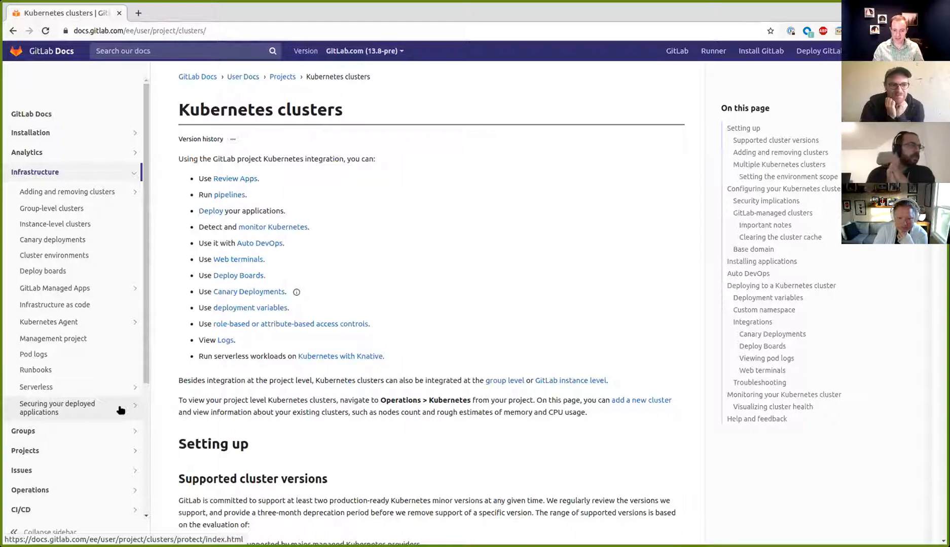
- Open 'Securing your deployed applications' from the docs Infrastructure sidebar
{"action": "left_click", "coordinate": [57, 408]}
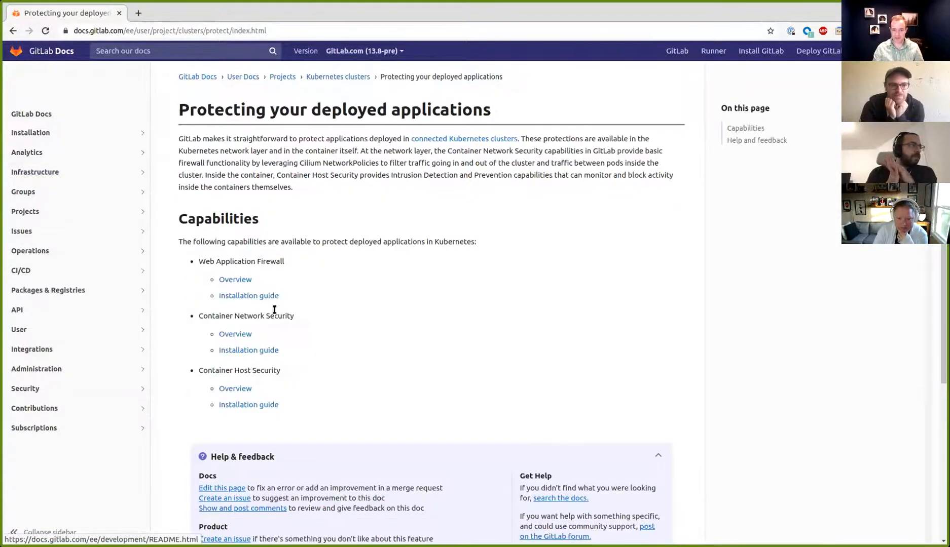
{"action": "mouse_move", "coordinate": [236, 334]}
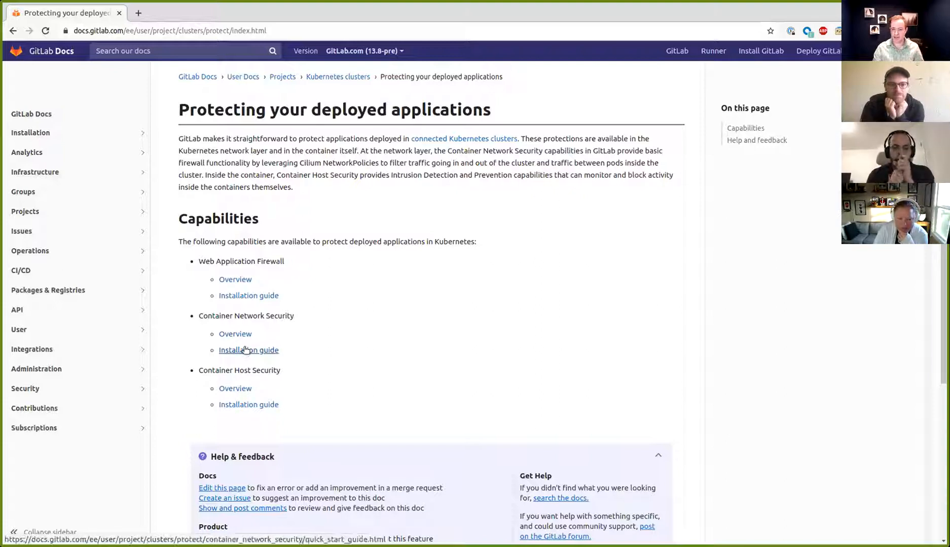
{"action": "left_click", "coordinate": [209, 29]}
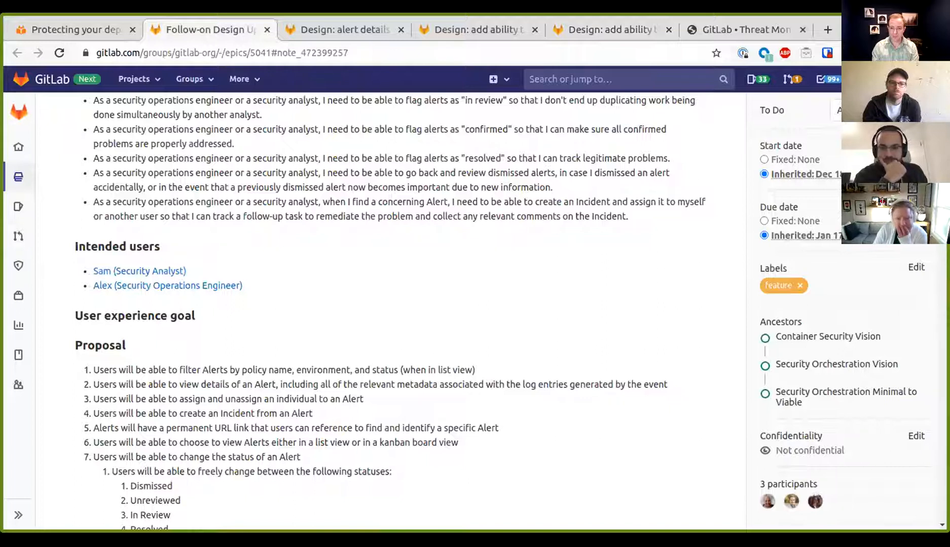
{"action": "scroll", "scroll_direction": "down", "scroll_amount": 3}
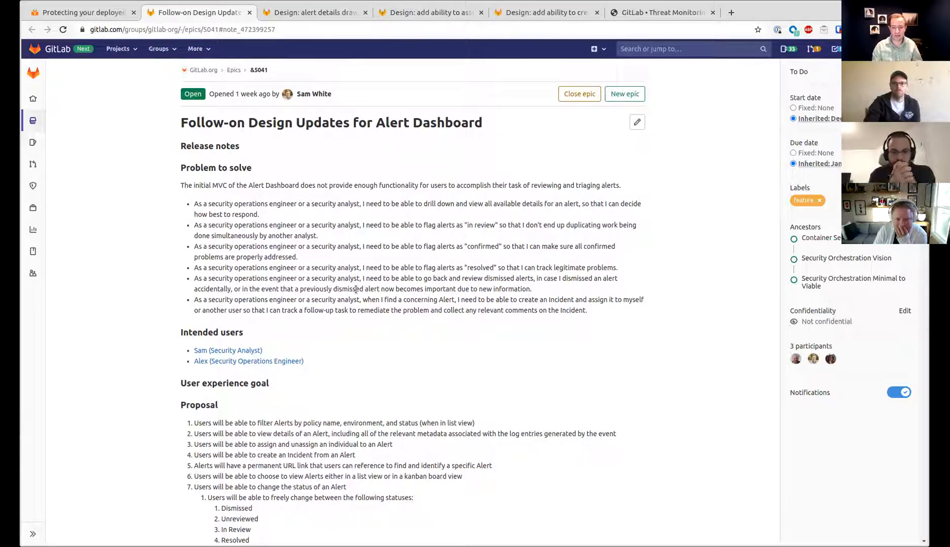
{"action": "mouse_move", "coordinate": [187, 209]}
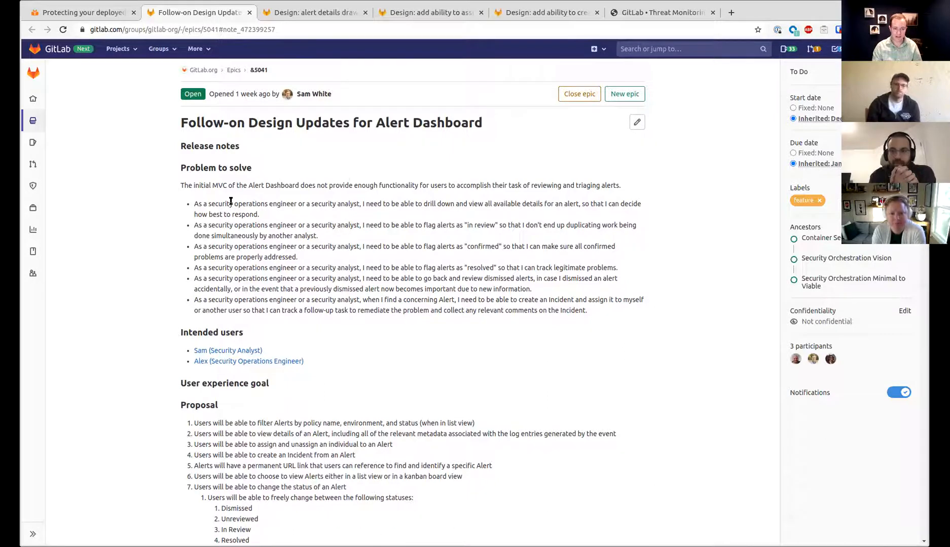
{"action": "scroll", "scroll_direction": "down", "scroll_amount": 3}
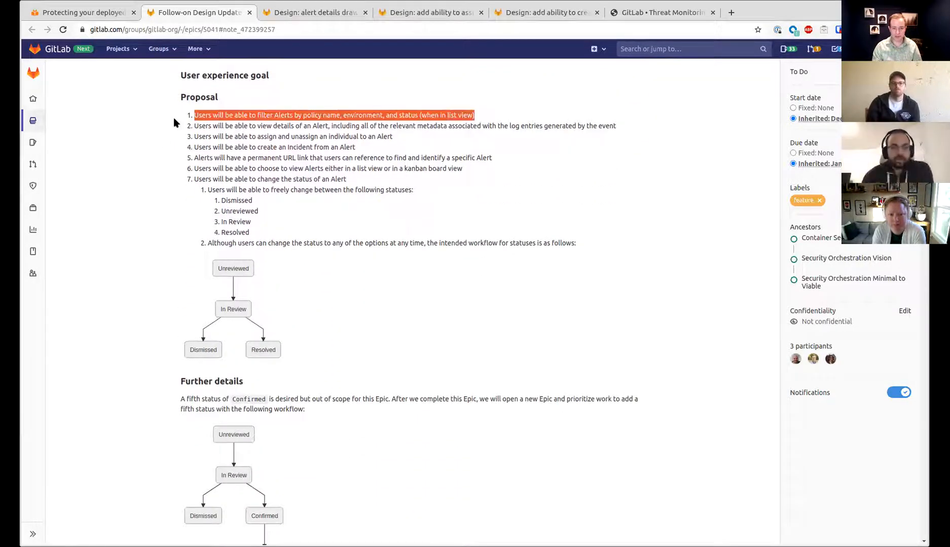
{"action": "left_click", "coordinate": [339, 115]}
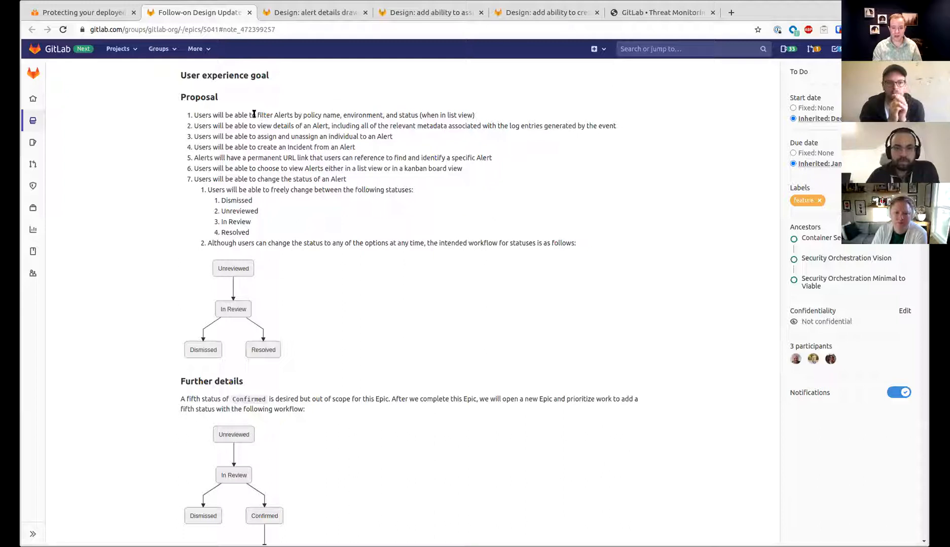
{"action": "double_click", "coordinate": [332, 115]}
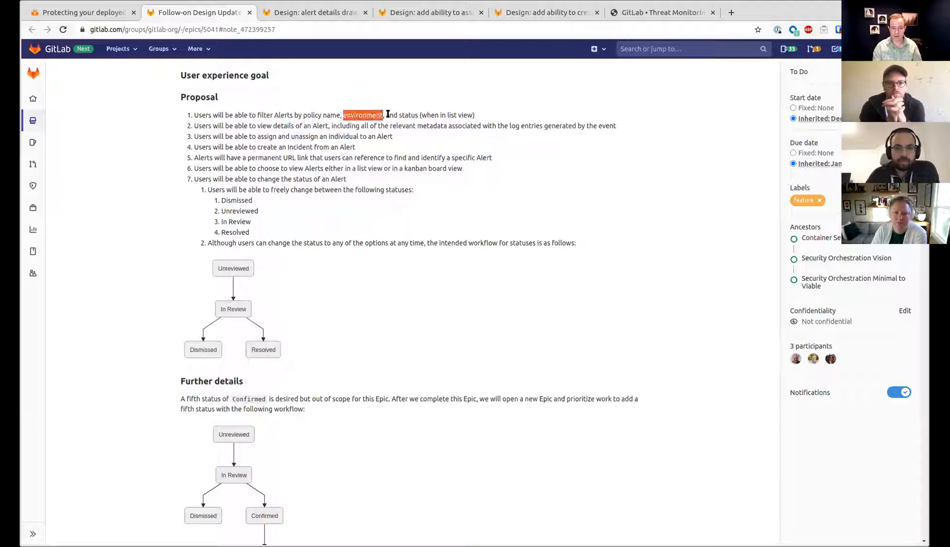
{"action": "left_click_drag", "start_coordinate": [384, 115], "coordinate": [418, 115]}
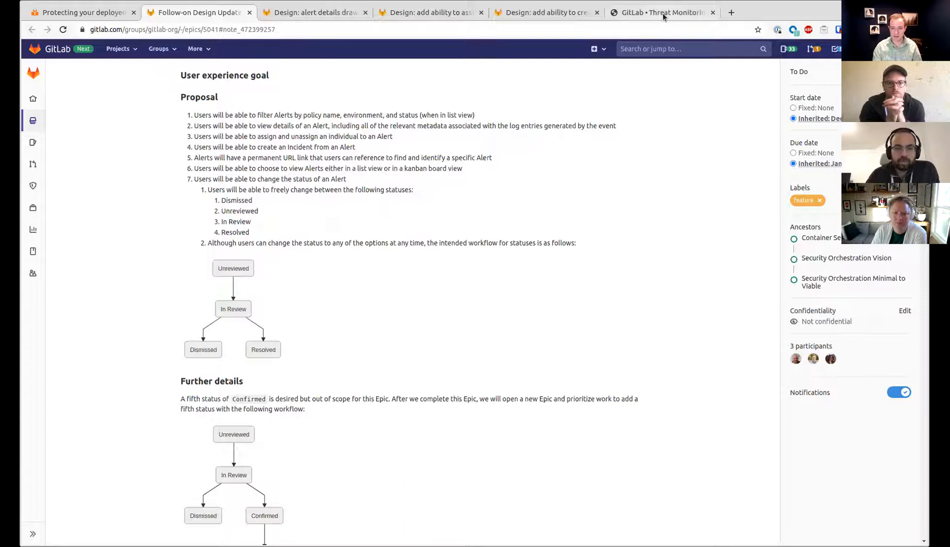
{"action": "left_click", "coordinate": [661, 12]}
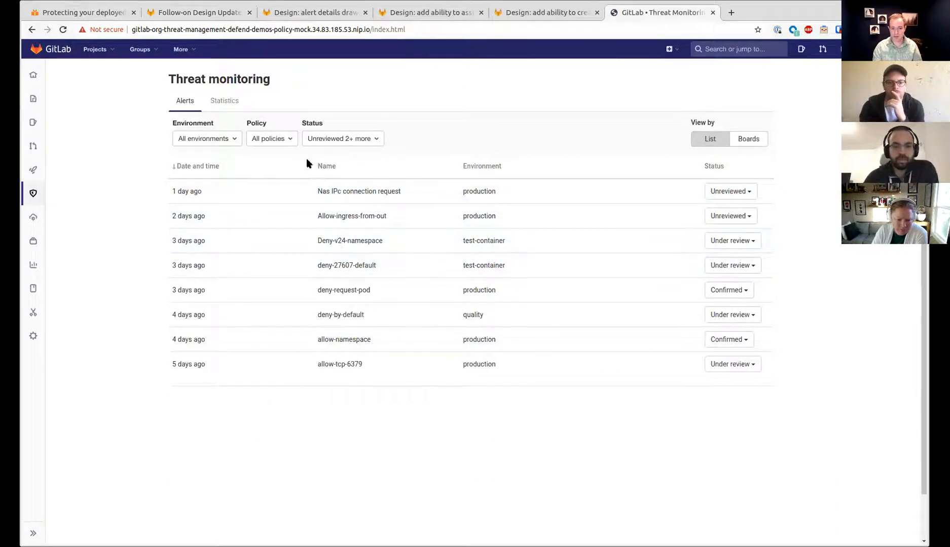
{"action": "mouse_move", "coordinate": [289, 151]}
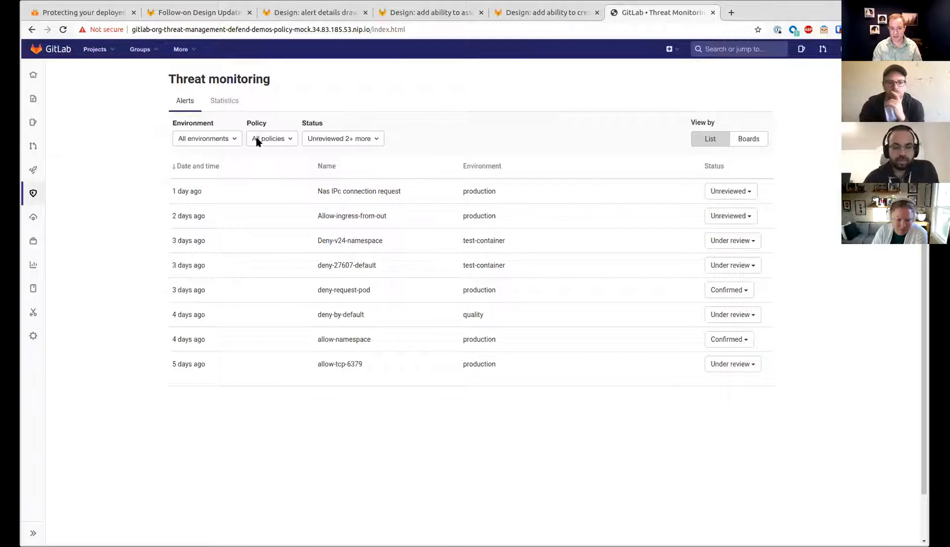
{"action": "mouse_move", "coordinate": [229, 144]}
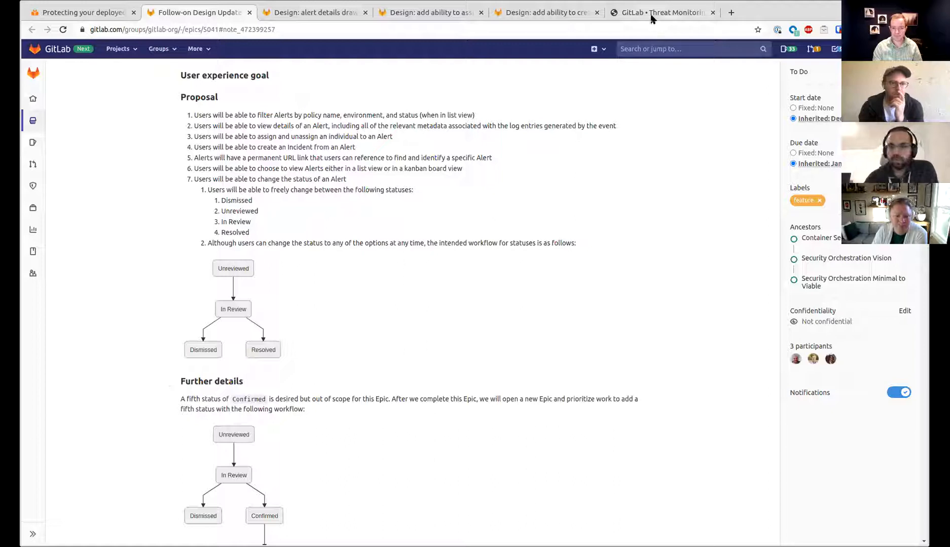
{"action": "mouse_move", "coordinate": [660, 12]}
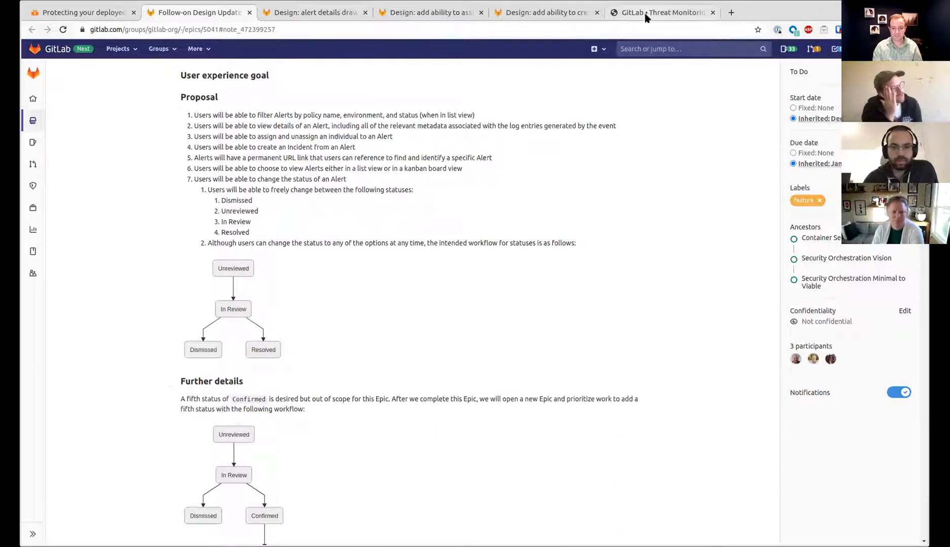
{"action": "mouse_move", "coordinate": [682, 94]}
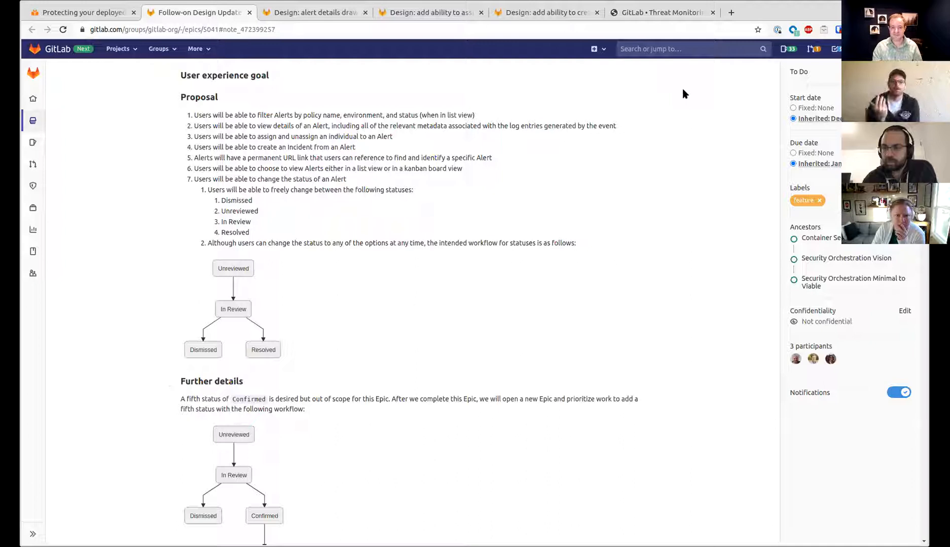
{"action": "mouse_move", "coordinate": [662, 12]}
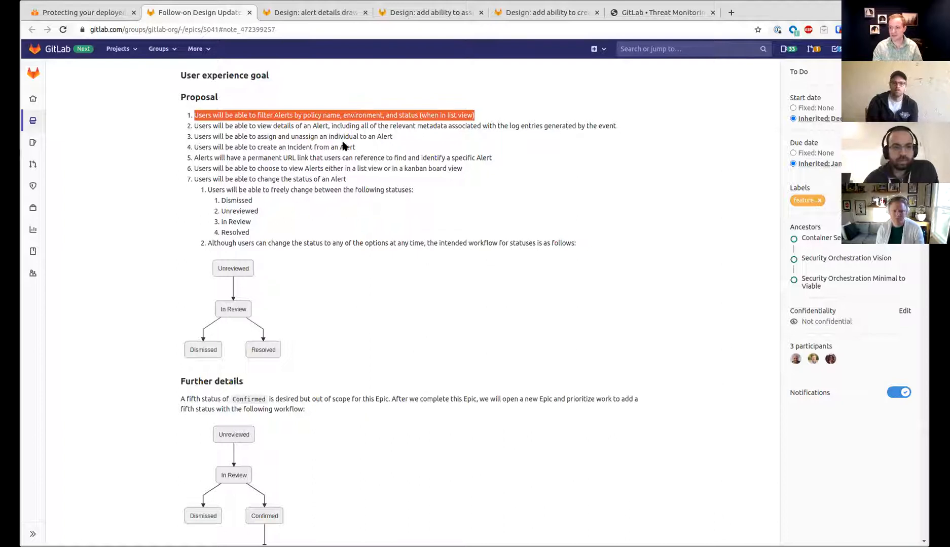
{"action": "mouse_move", "coordinate": [364, 147]}
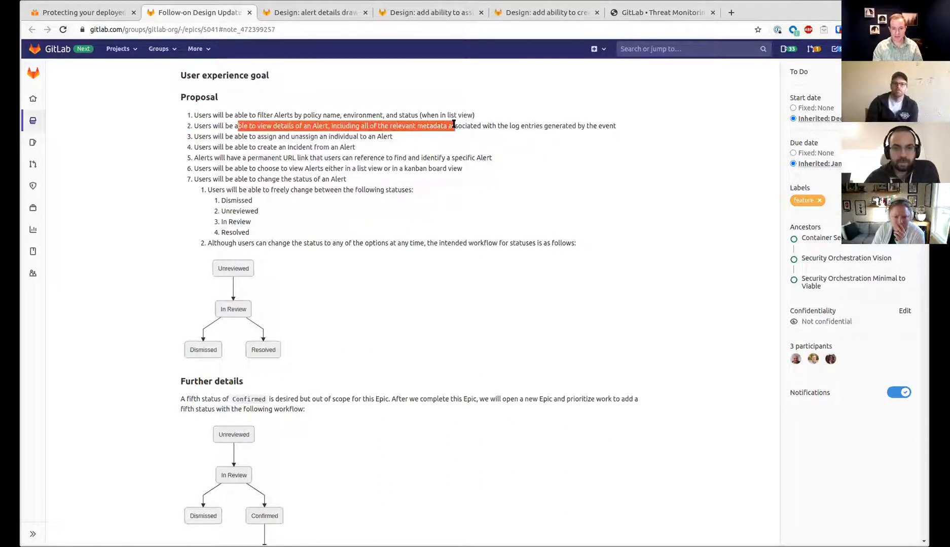
- Open the Allow-ingress-from-out alert's drawer in the prototype, then the drawer discovery issue
{"action": "left_click", "coordinate": [660, 12]}
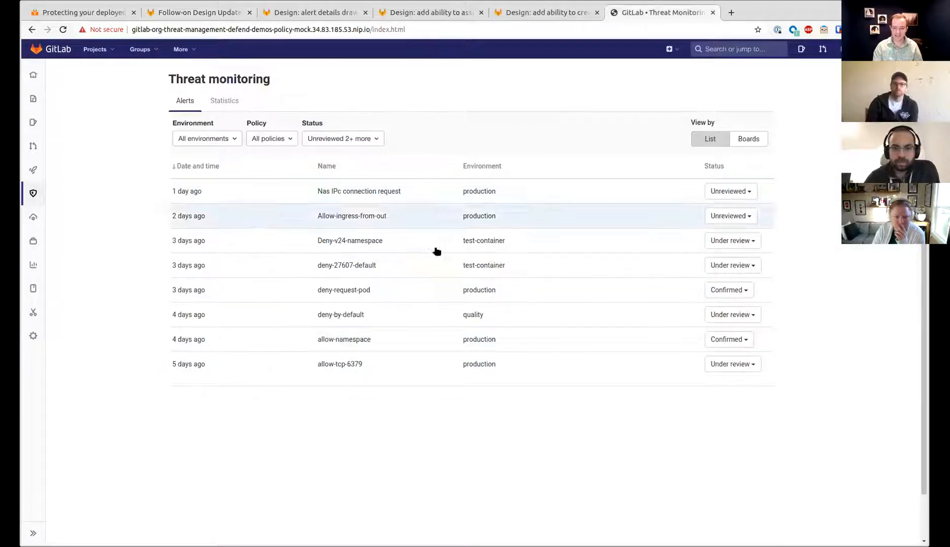
{"action": "mouse_move", "coordinate": [422, 364]}
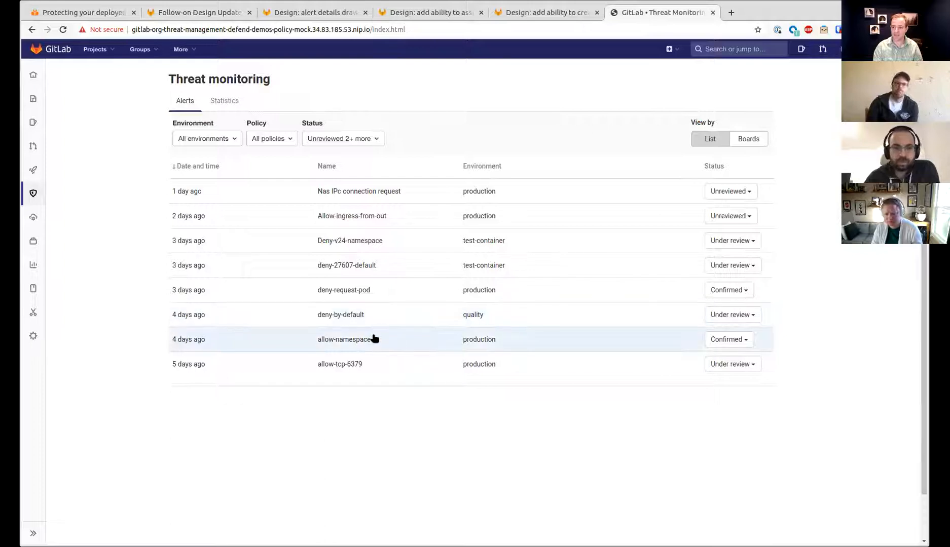
{"action": "mouse_move", "coordinate": [375, 336]}
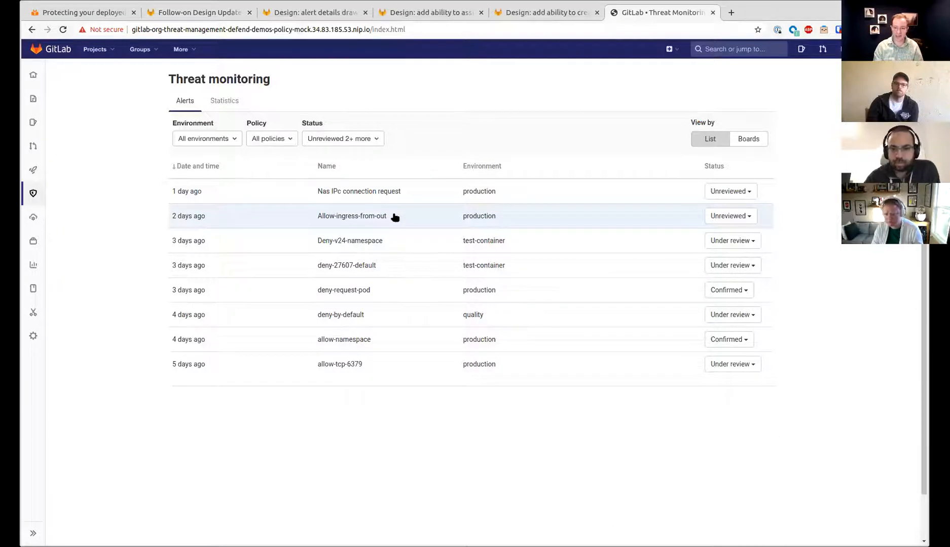
{"action": "left_click", "coordinate": [351, 216]}
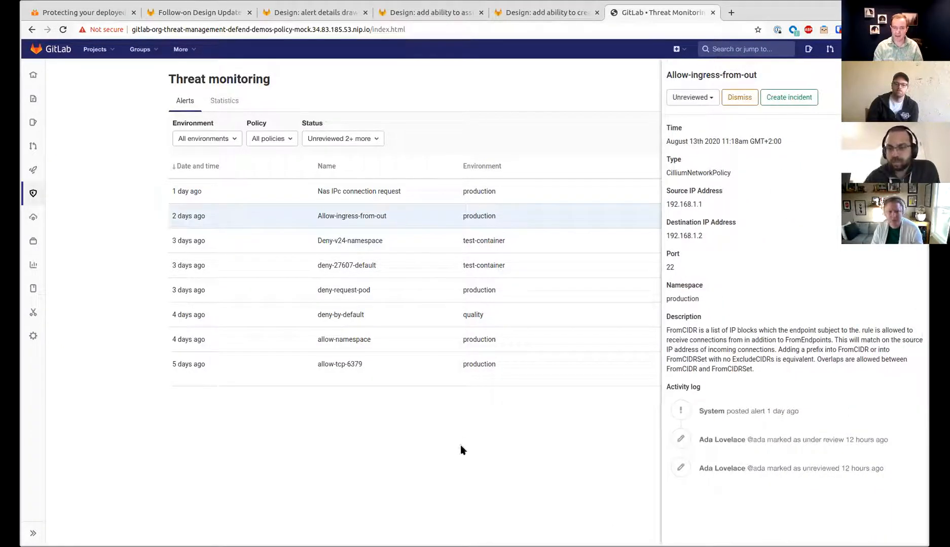
{"action": "left_click", "coordinate": [313, 12]}
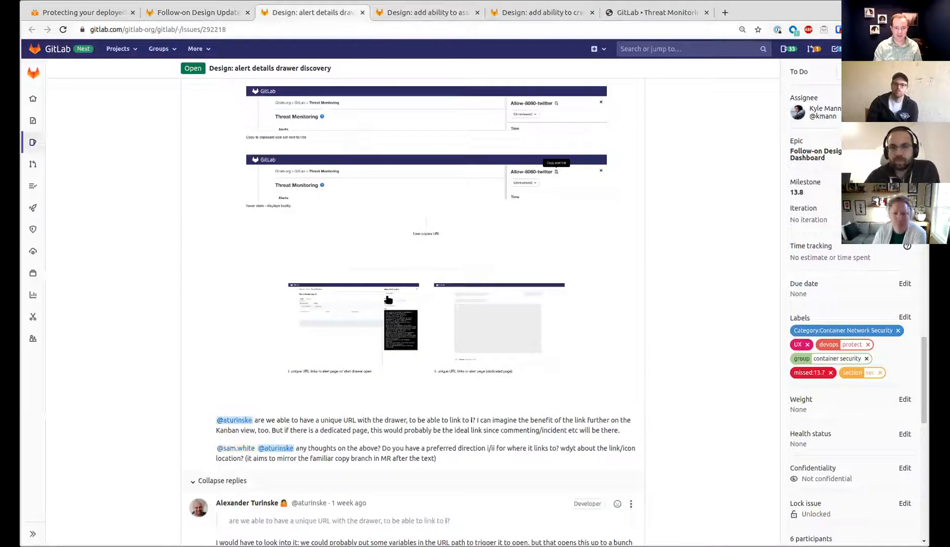
- Read the drawer issue's Cilium log comments and mockup, then return to the epic
{"action": "scroll", "scroll_direction": "down", "scroll_amount": 3}
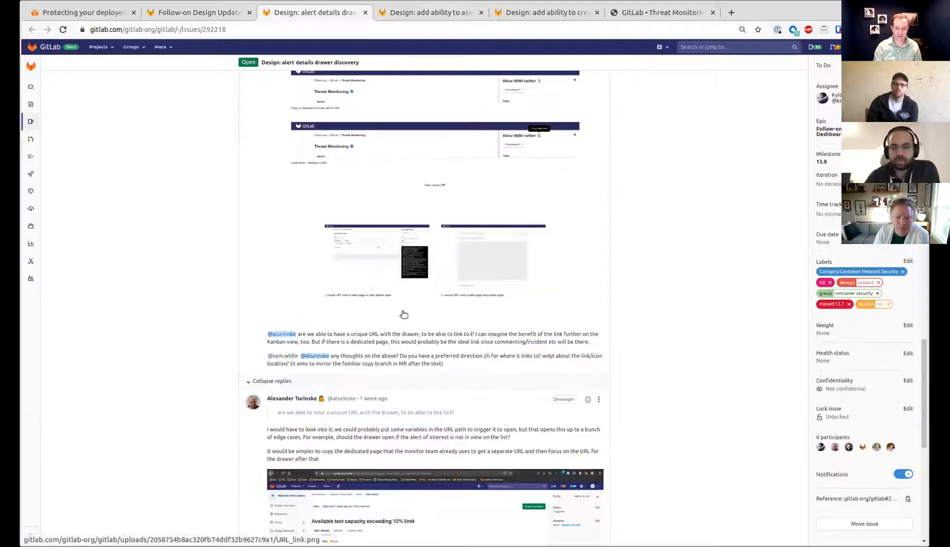
{"action": "scroll", "scroll_direction": "down", "scroll_amount": 3}
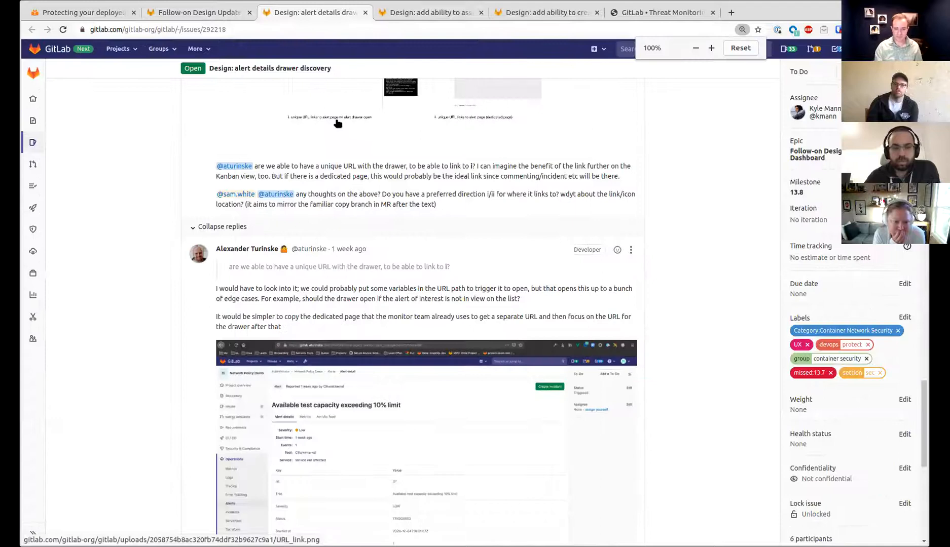
{"action": "scroll", "scroll_direction": "down", "scroll_amount": 3}
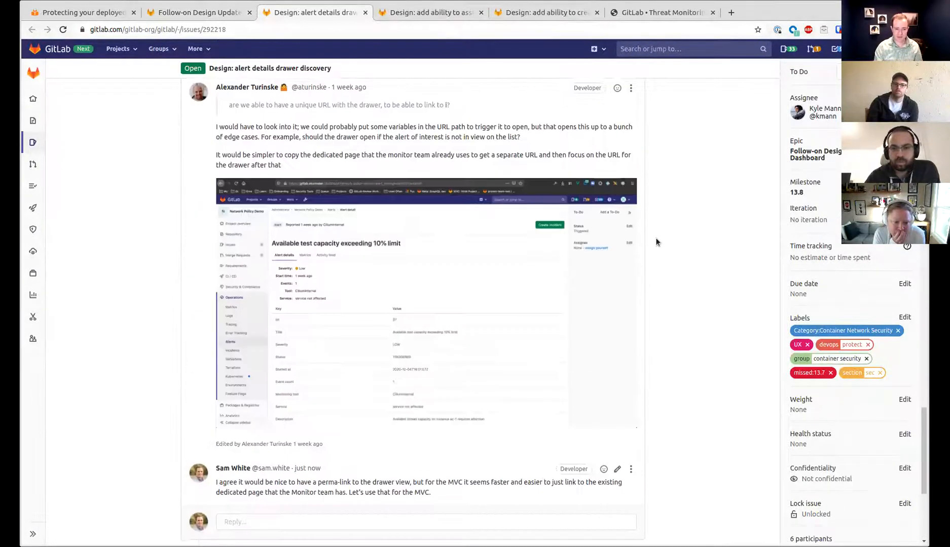
{"action": "scroll", "scroll_direction": "down", "scroll_amount": 3}
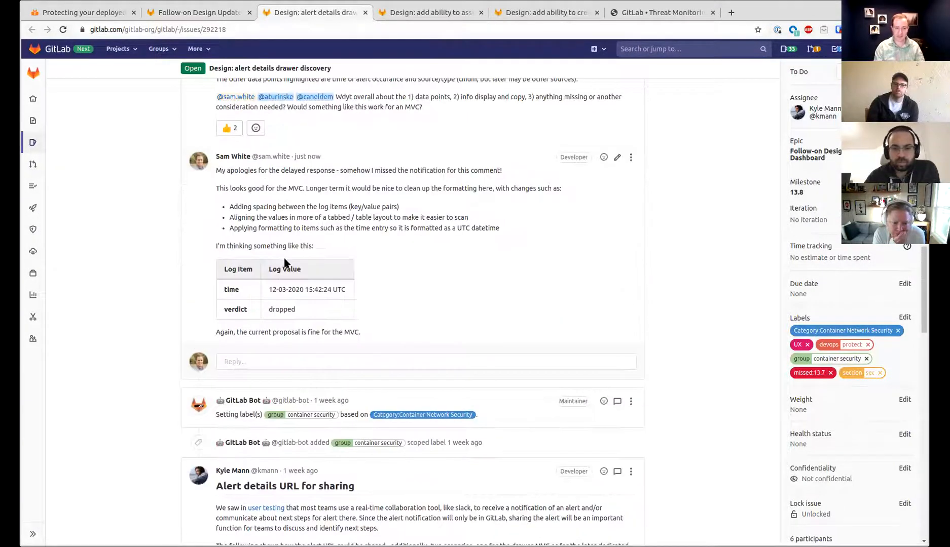
{"action": "scroll", "scroll_direction": "down", "scroll_amount": 3}
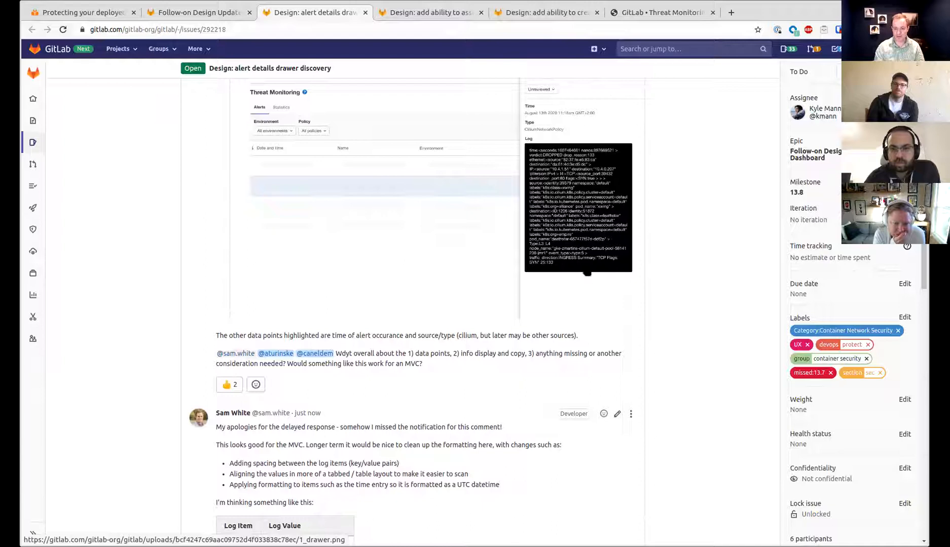
{"action": "scroll", "scroll_direction": "down", "scroll_amount": 3}
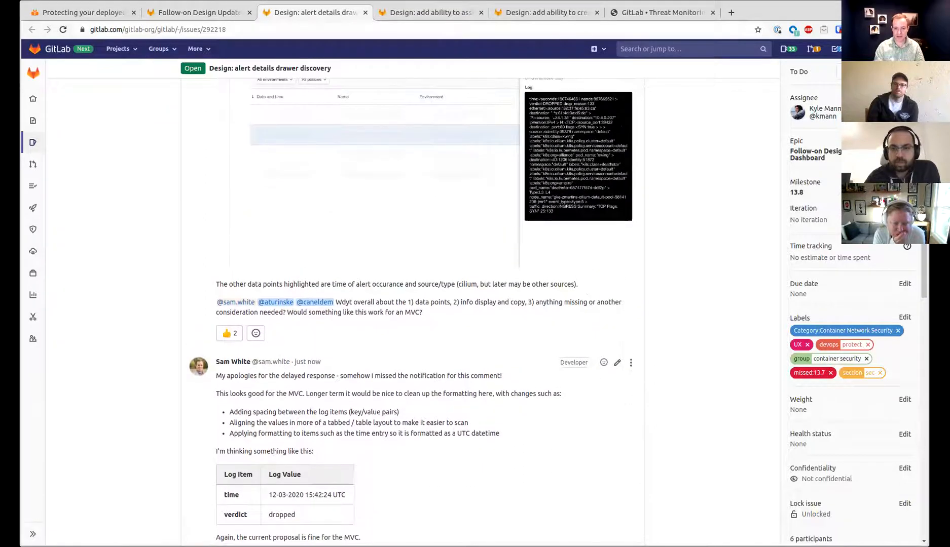
{"action": "scroll", "scroll_direction": "down", "scroll_amount": 3}
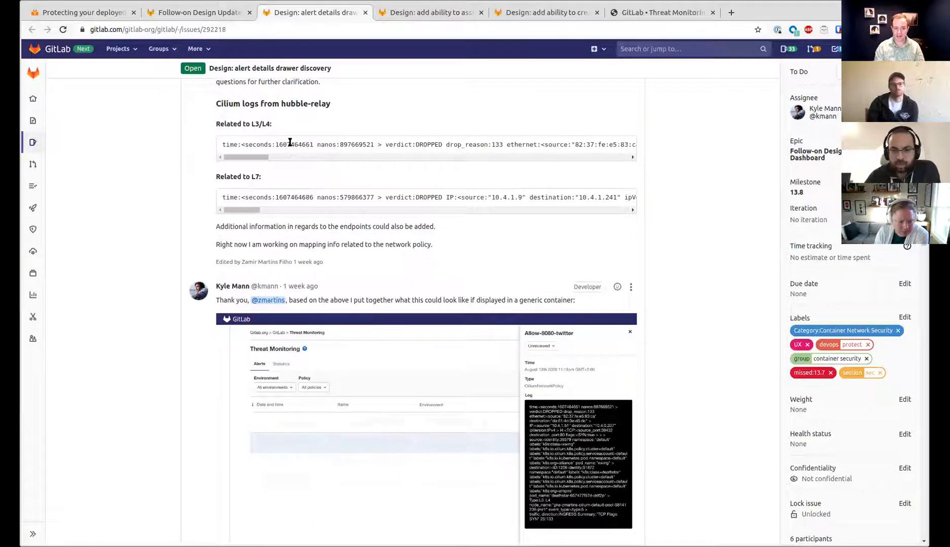
{"action": "double_click", "coordinate": [293, 145]}
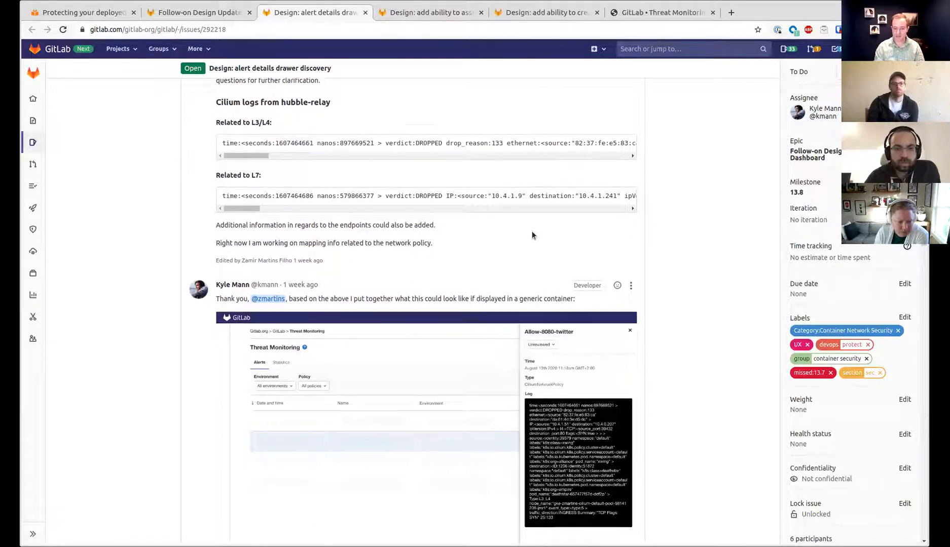
{"action": "scroll", "scroll_direction": "down", "scroll_amount": 3}
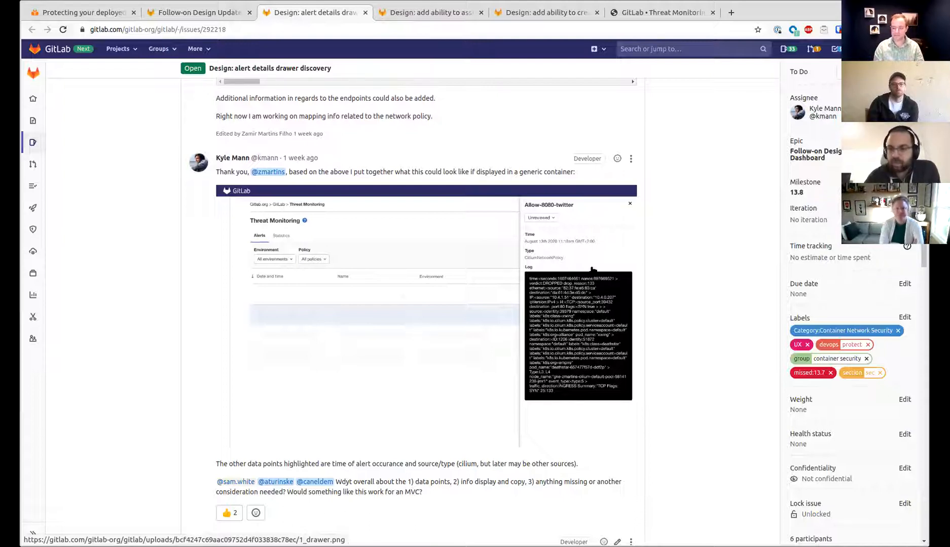
{"action": "left_click", "coordinate": [199, 12]}
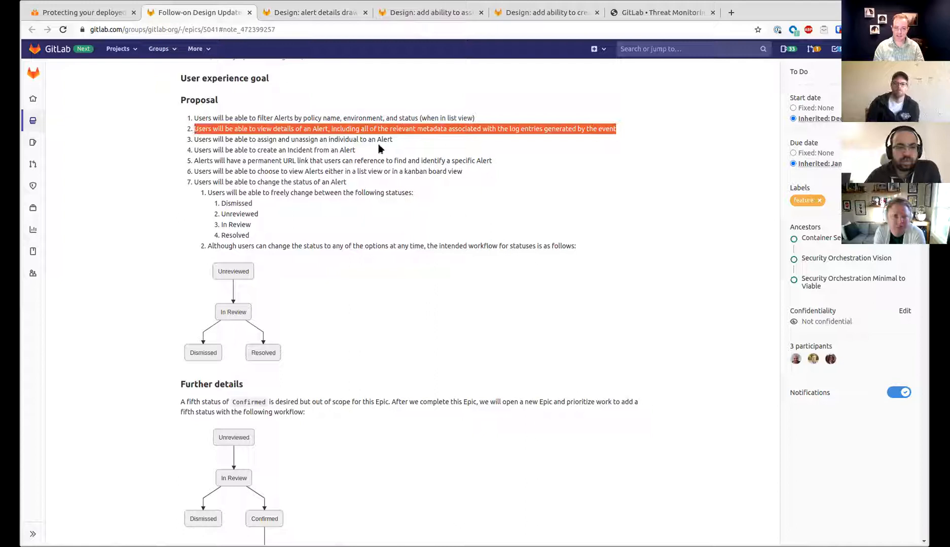
{"action": "mouse_move", "coordinate": [397, 143]}
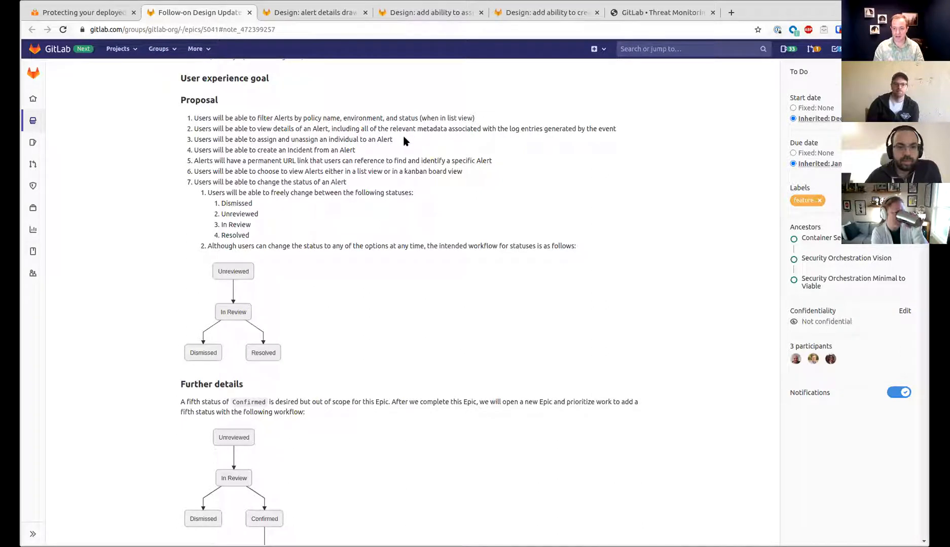
{"action": "mouse_move", "coordinate": [398, 141]}
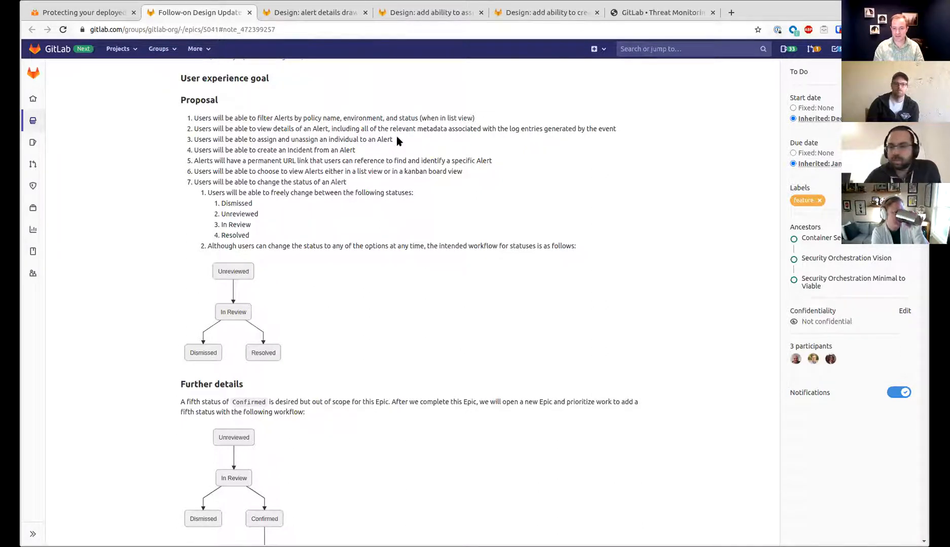
- Revisit the alert details drawer issue's mockup, then return to the Threat Monitoring prototype
{"action": "left_click", "coordinate": [312, 12]}
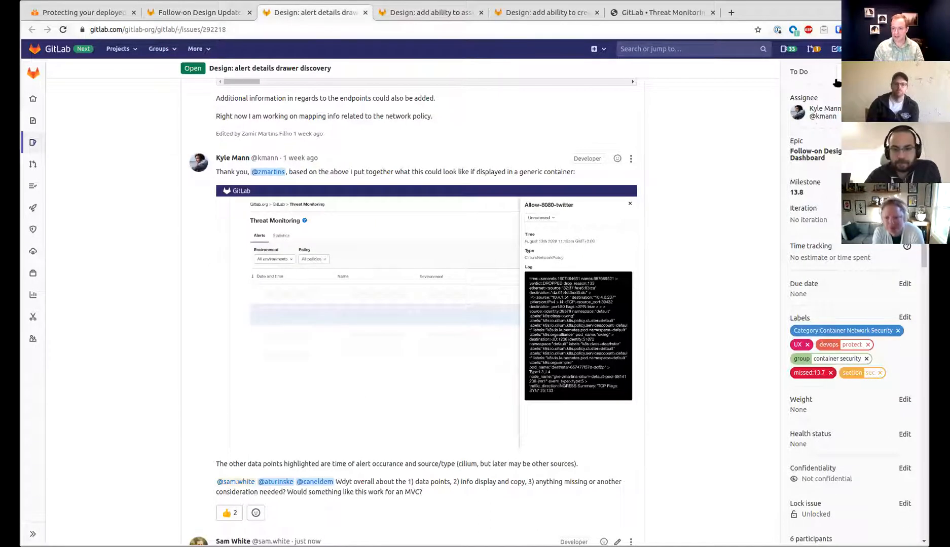
{"action": "left_click", "coordinate": [821, 97]}
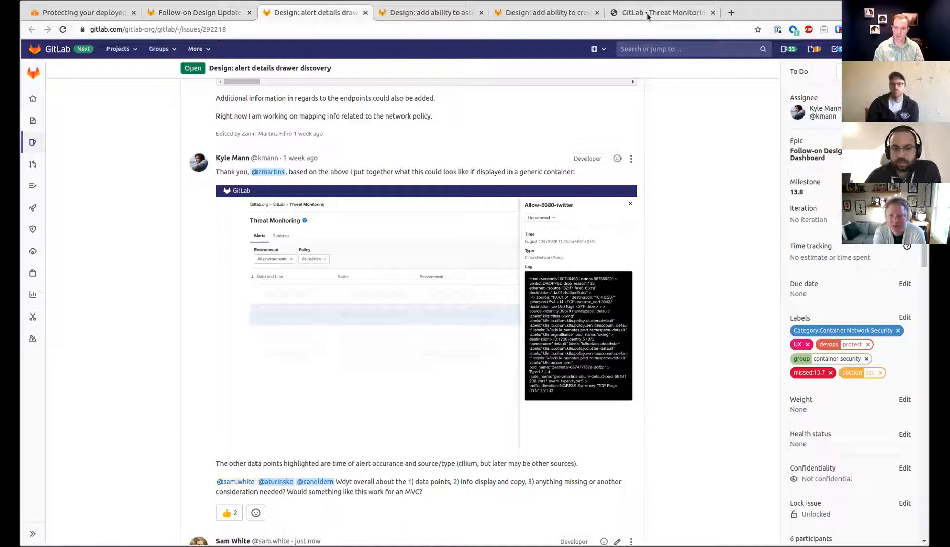
{"action": "left_click", "coordinate": [660, 13]}
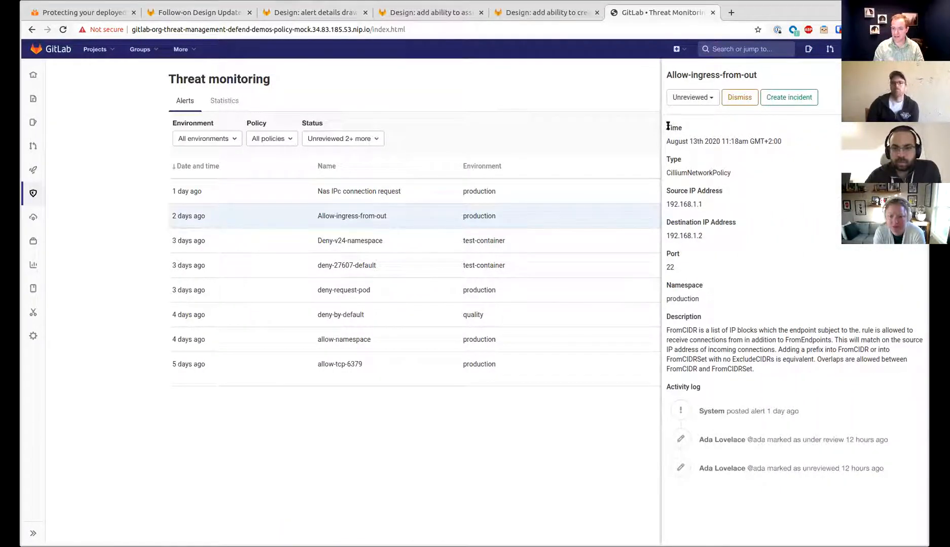
{"action": "mouse_move", "coordinate": [676, 118]}
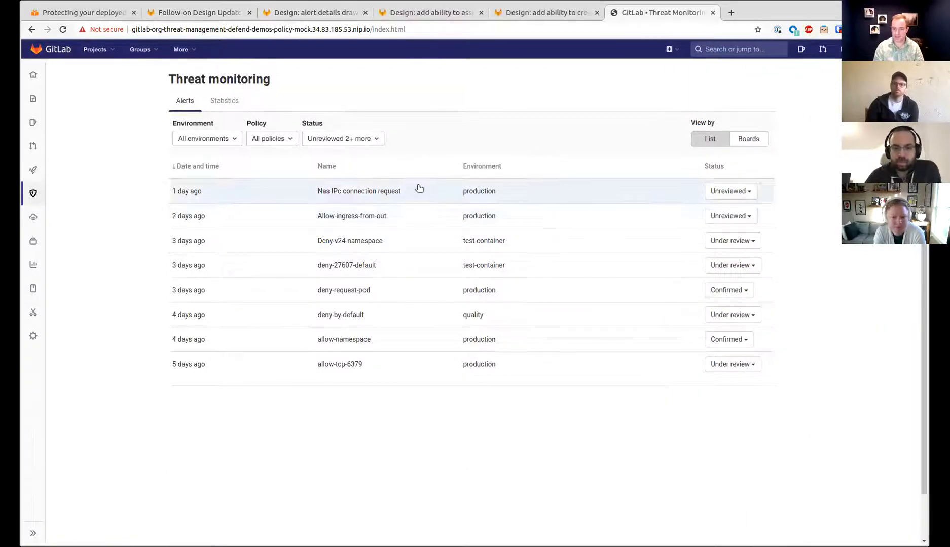
- Check the epic, switch the Threat Monitoring prototype to Boards view, then return to the epic
{"action": "left_click", "coordinate": [197, 12]}
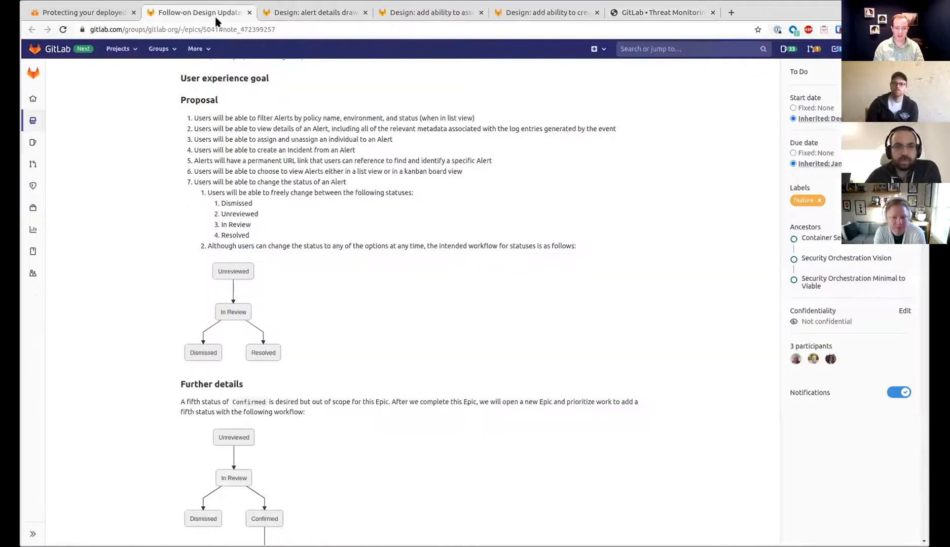
{"action": "left_click_drag", "start_coordinate": [273, 128], "coordinate": [392, 139]}
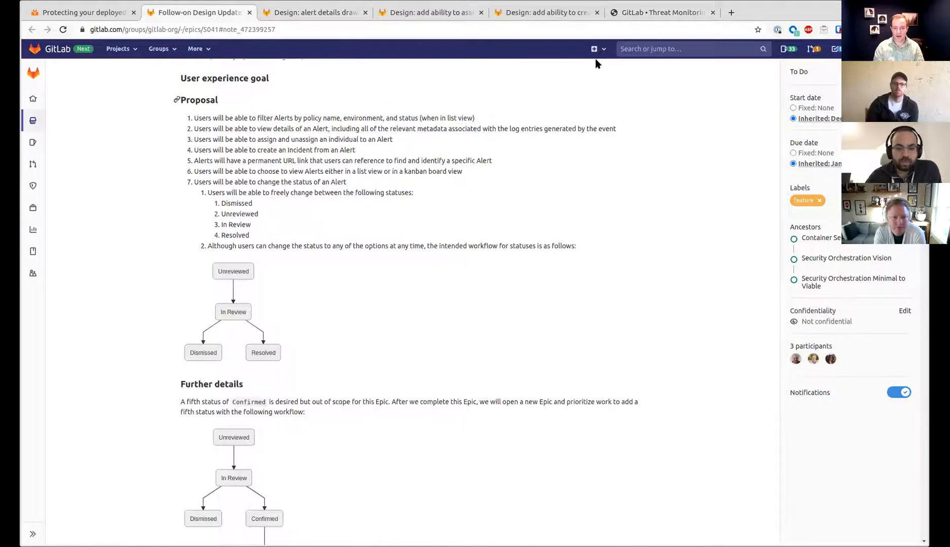
{"action": "left_click", "coordinate": [661, 12]}
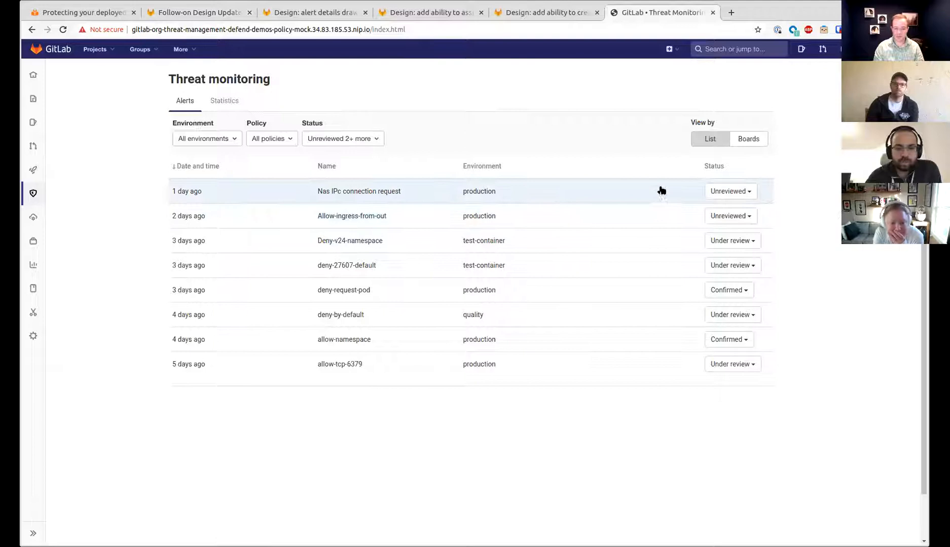
{"action": "mouse_move", "coordinate": [527, 388]}
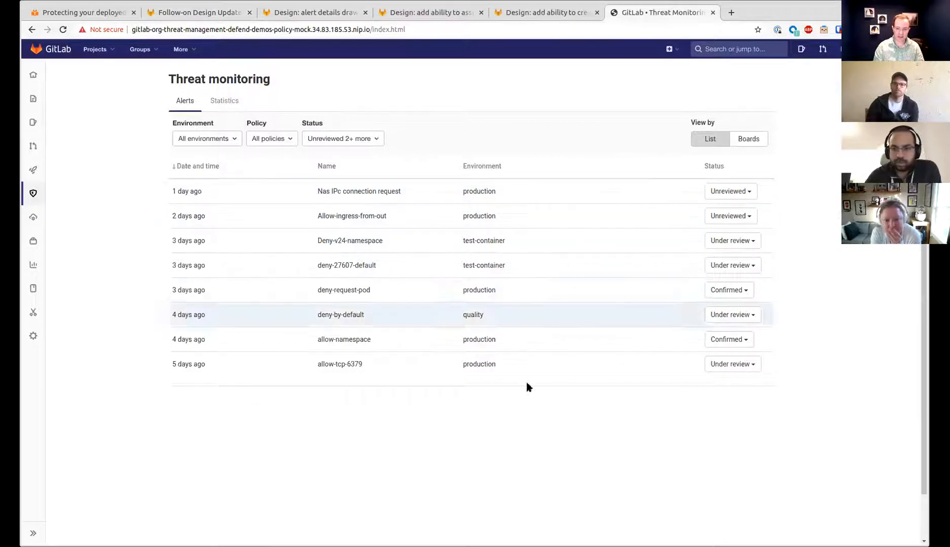
{"action": "left_click", "coordinate": [748, 139]}
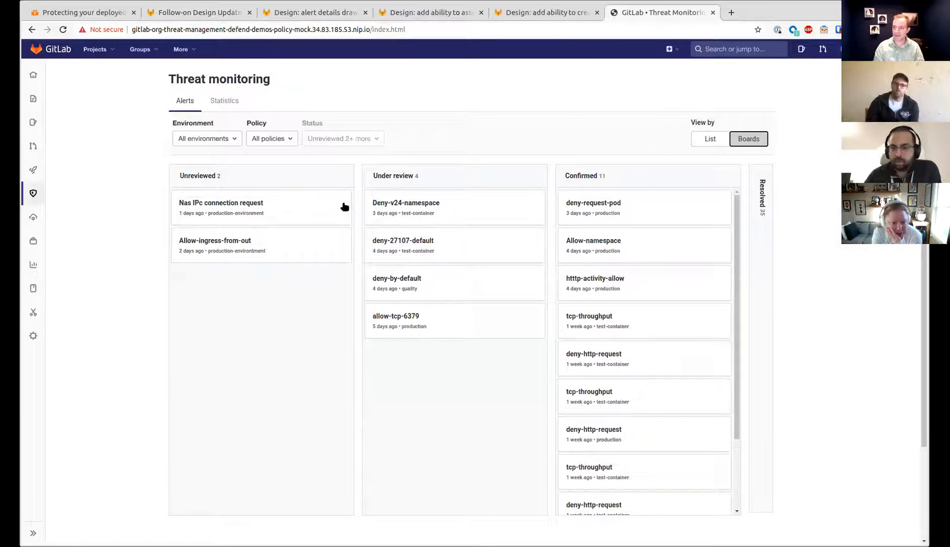
{"action": "mouse_move", "coordinate": [350, 231]}
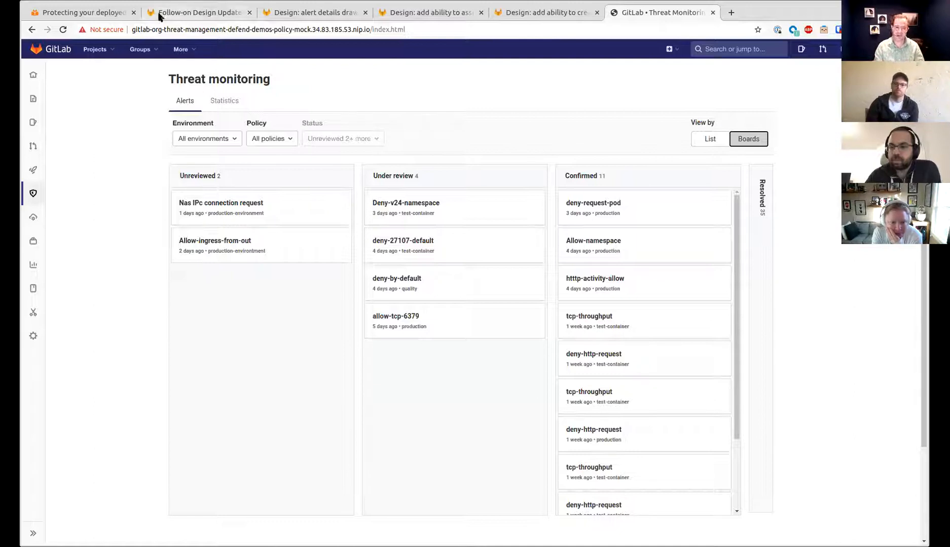
{"action": "left_click", "coordinate": [199, 12]}
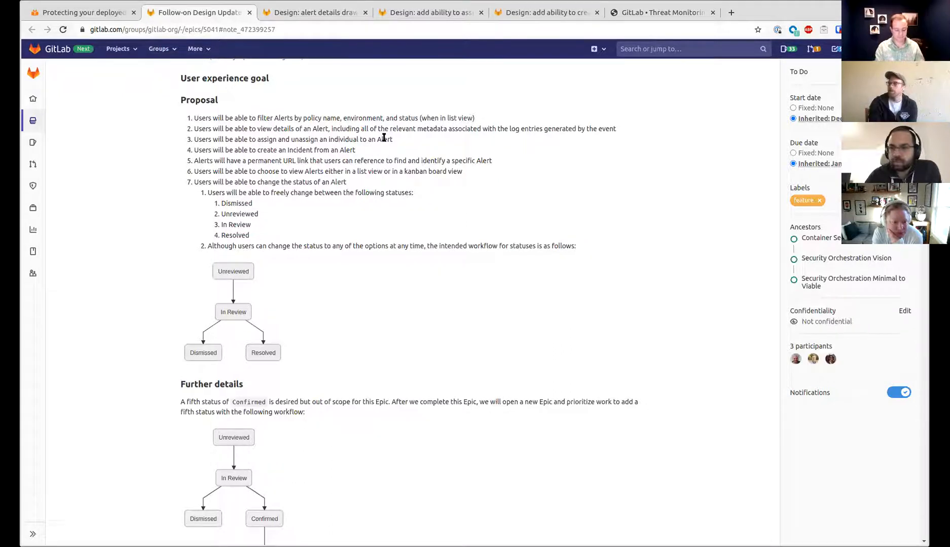
- Open Tanuki Inc's Operations > Alerts list and set the prototype back to List view
{"action": "type", "text": "tanuki-inc"}
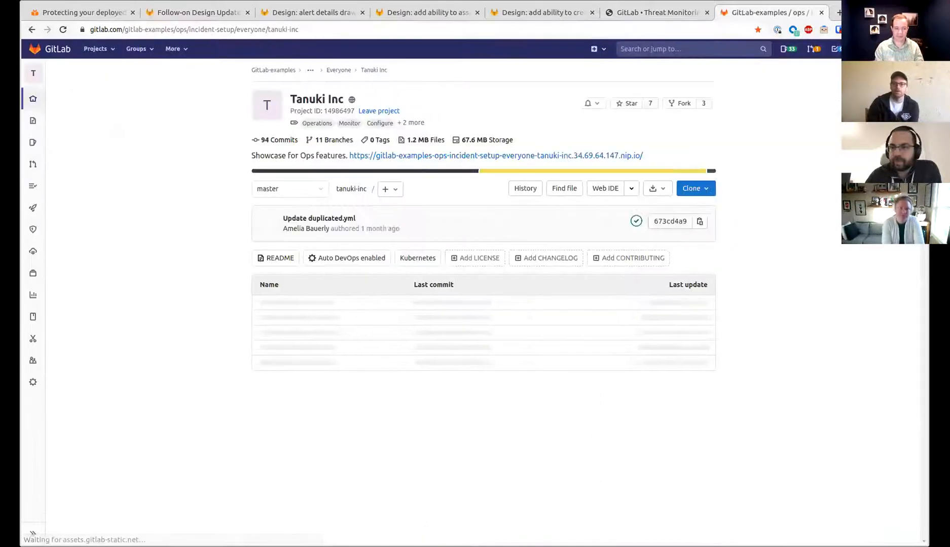
{"action": "left_click", "coordinate": [33, 252]}
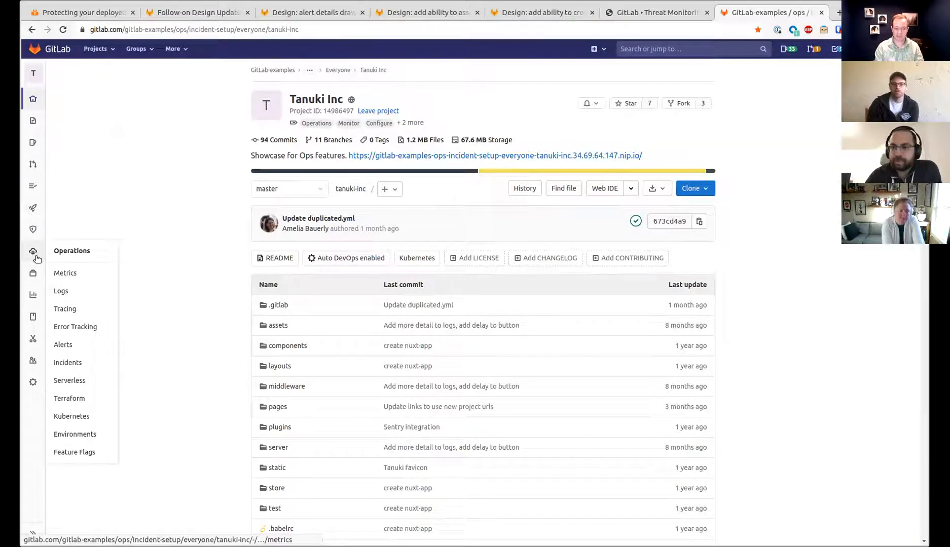
{"action": "left_click", "coordinate": [62, 345]}
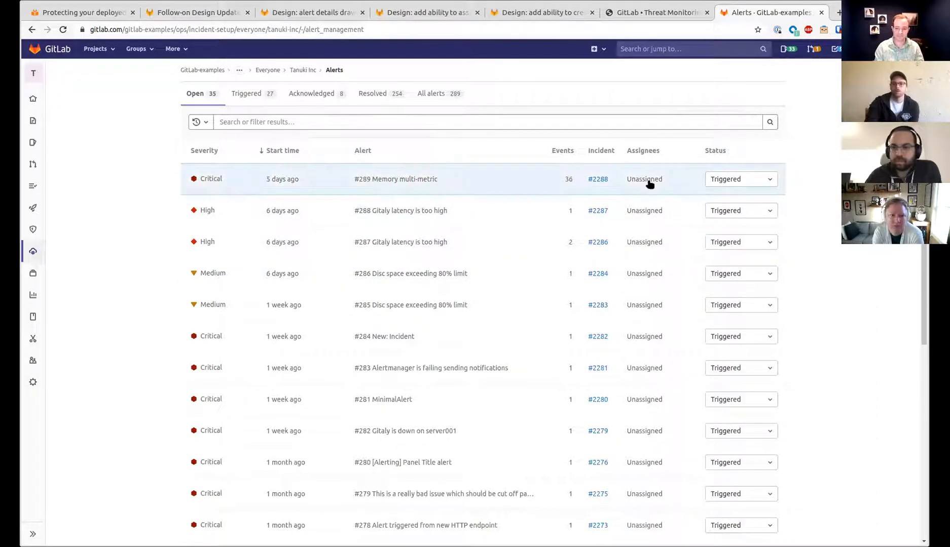
{"action": "left_click", "coordinate": [195, 12]}
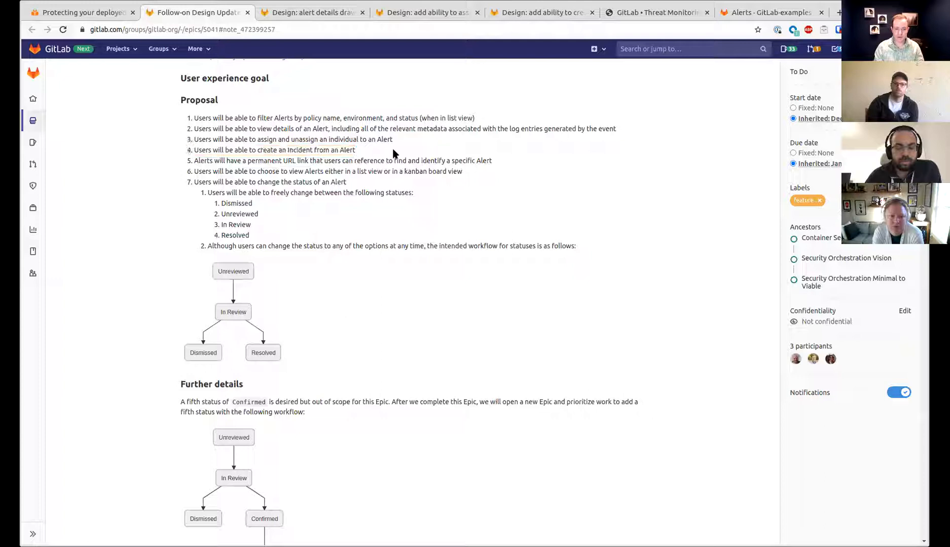
{"action": "left_click", "coordinate": [769, 12]}
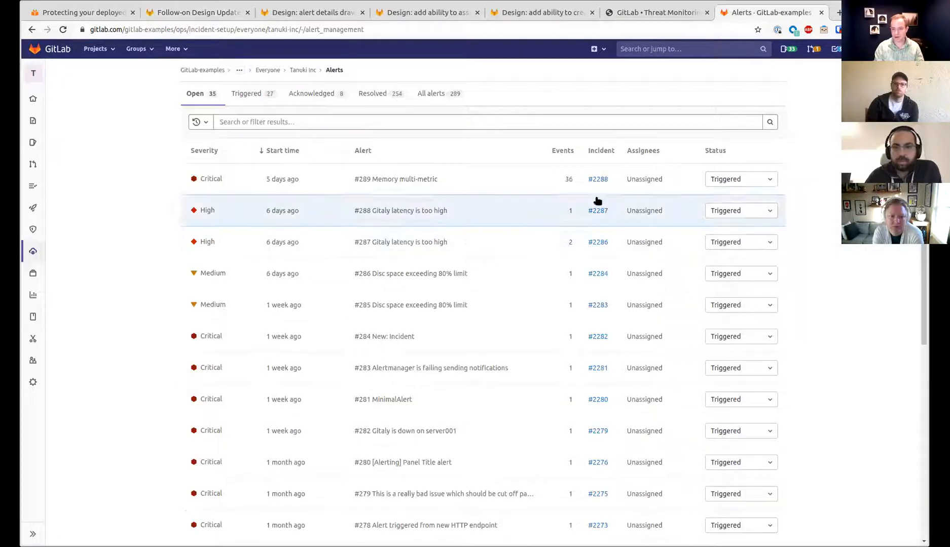
{"action": "mouse_move", "coordinate": [598, 178]}
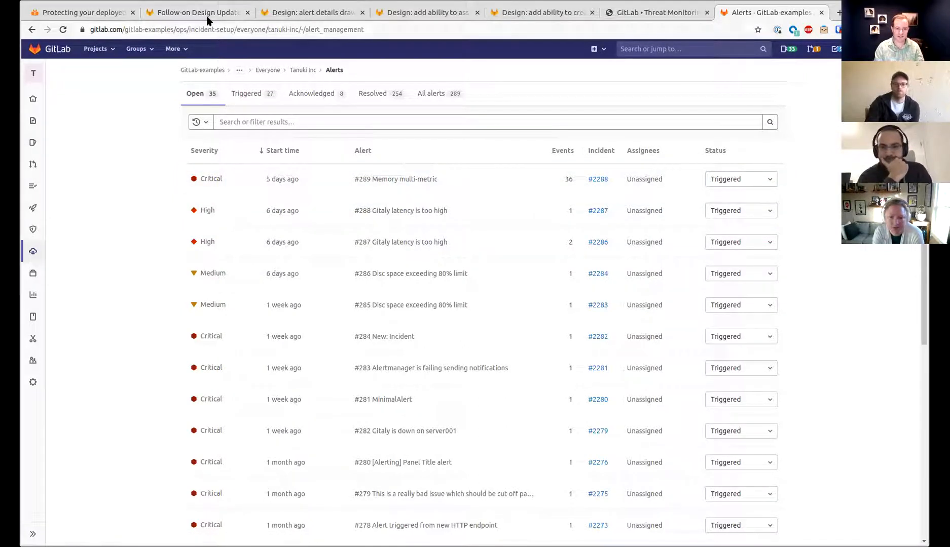
{"action": "left_click", "coordinate": [655, 12]}
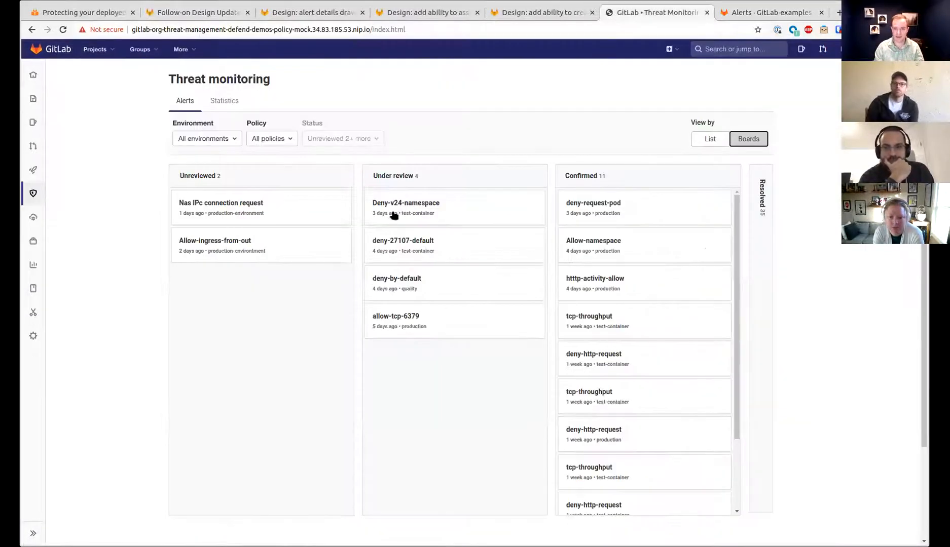
{"action": "left_click", "coordinate": [709, 139]}
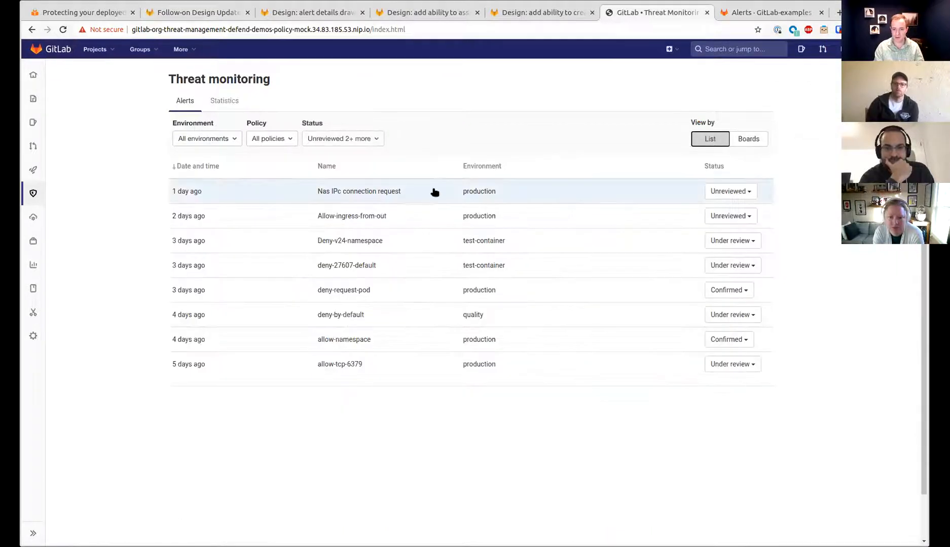
- Open the Memory multi-metric alert and view its incident #2288
{"action": "left_click", "coordinate": [359, 190]}
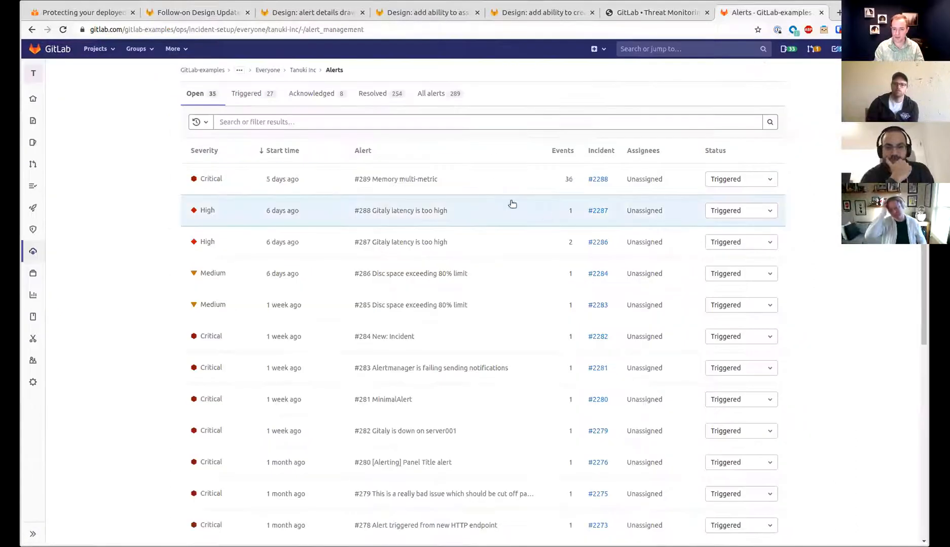
{"action": "scroll", "scroll_direction": "down", "scroll_amount": 3}
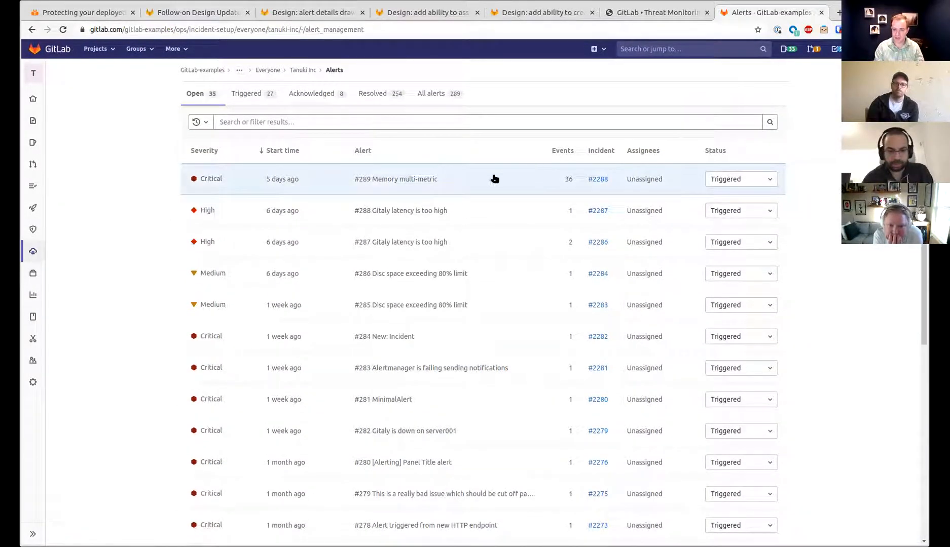
{"action": "left_click", "coordinate": [396, 179]}
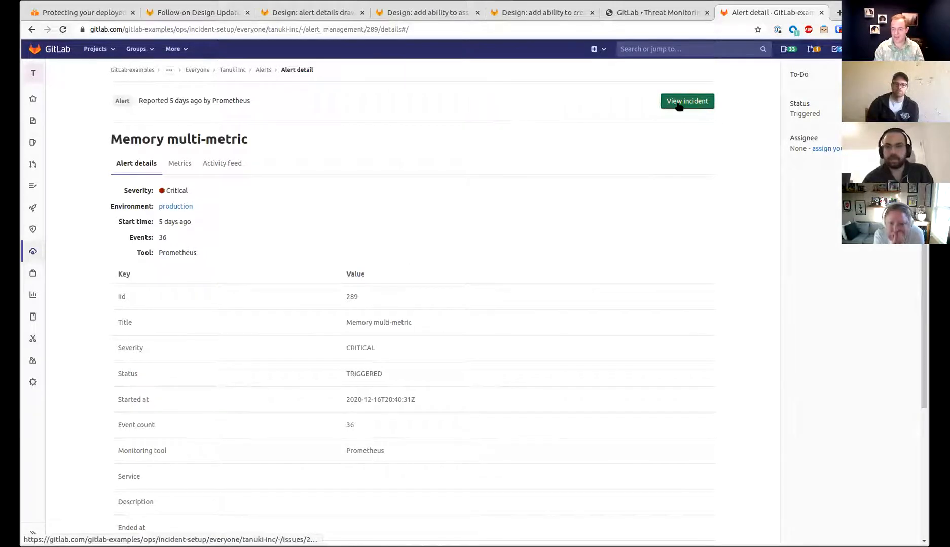
{"action": "left_click", "coordinate": [686, 101]}
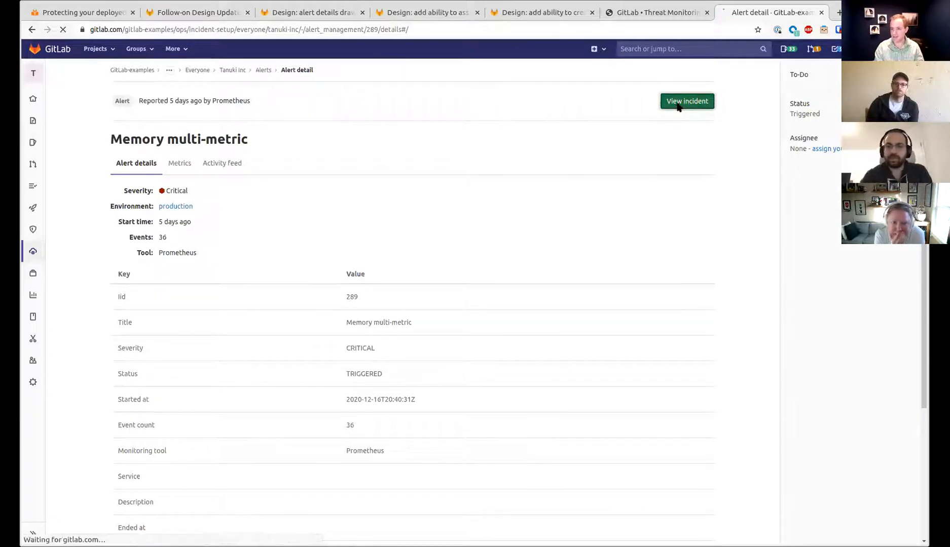
{"action": "left_click", "coordinate": [686, 101]}
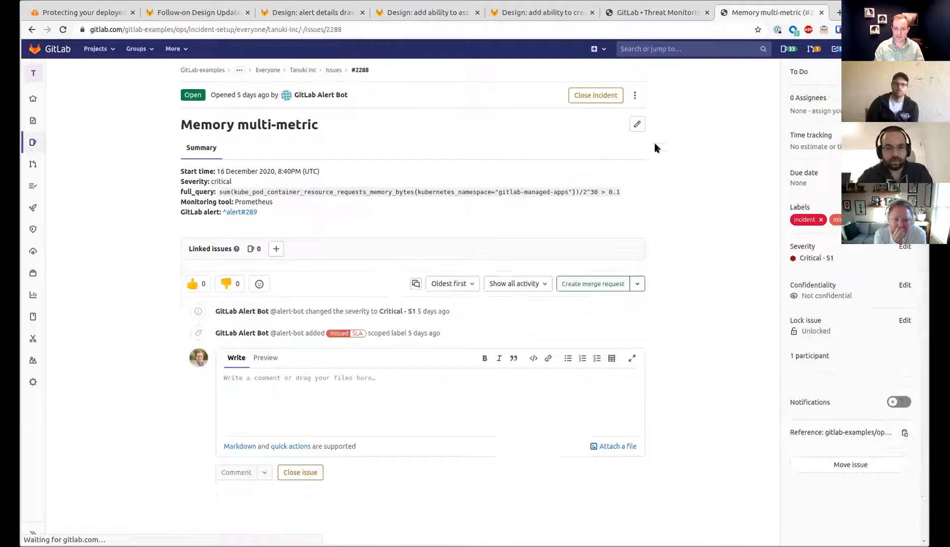
{"action": "left_click", "coordinate": [633, 95]}
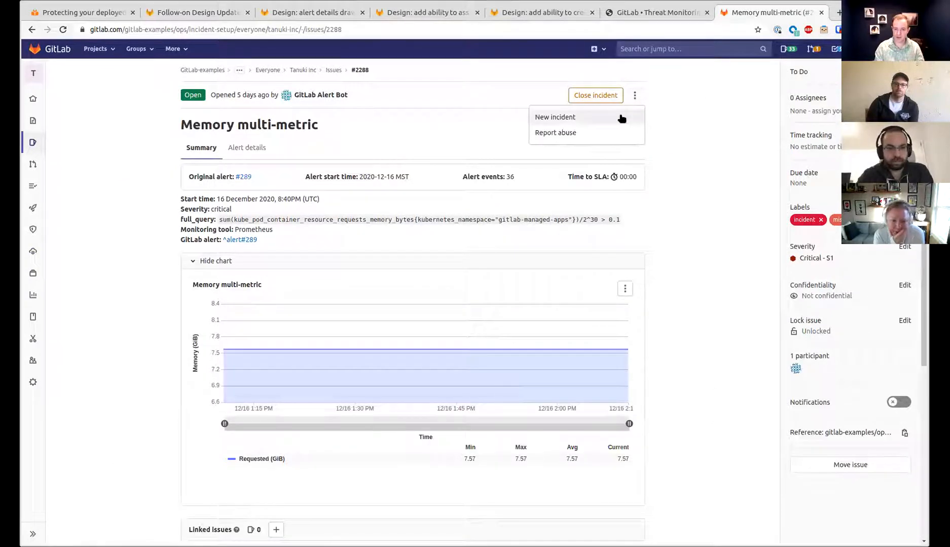
- Start a new incident and close the Type dropdown with Incident still selected
{"action": "left_click", "coordinate": [555, 117]}
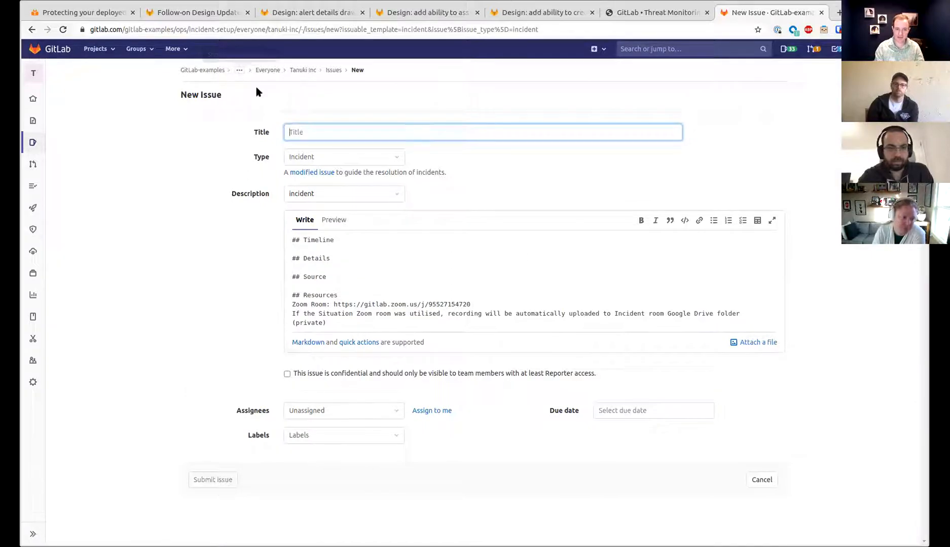
{"action": "mouse_move", "coordinate": [333, 77]}
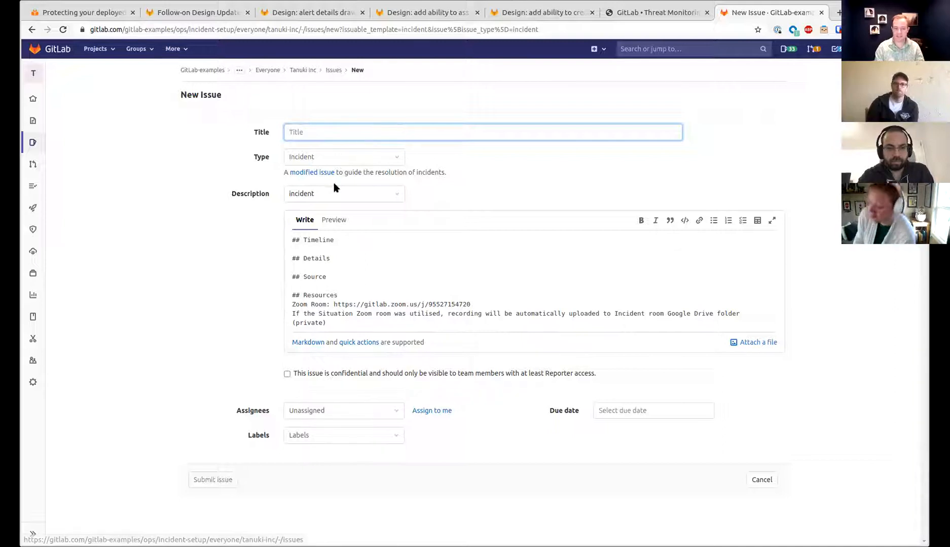
{"action": "left_click", "coordinate": [344, 157]}
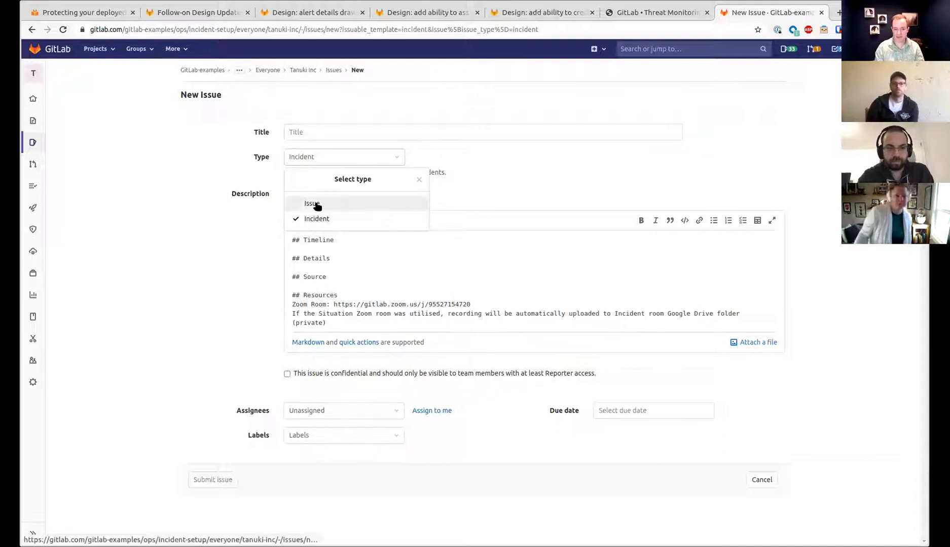
{"action": "mouse_move", "coordinate": [609, 184]}
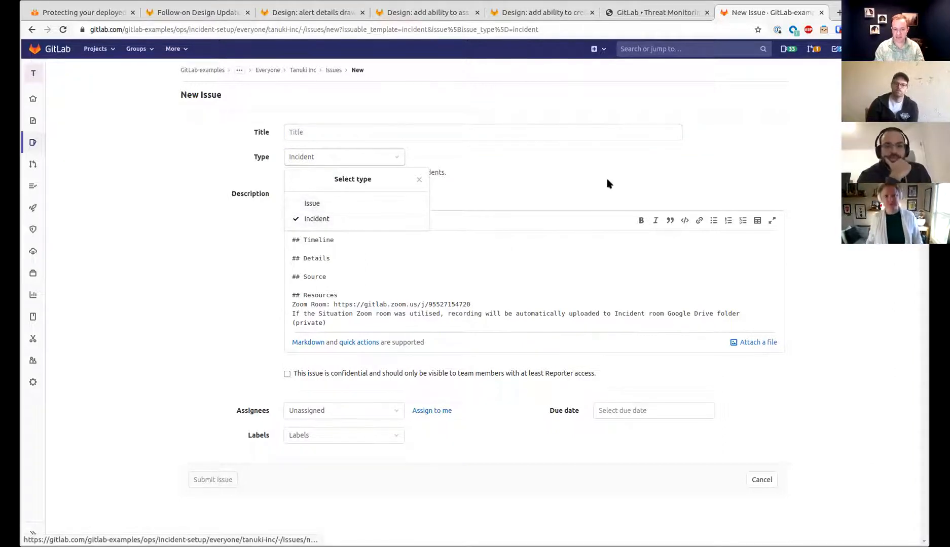
{"action": "left_click", "coordinate": [316, 219]}
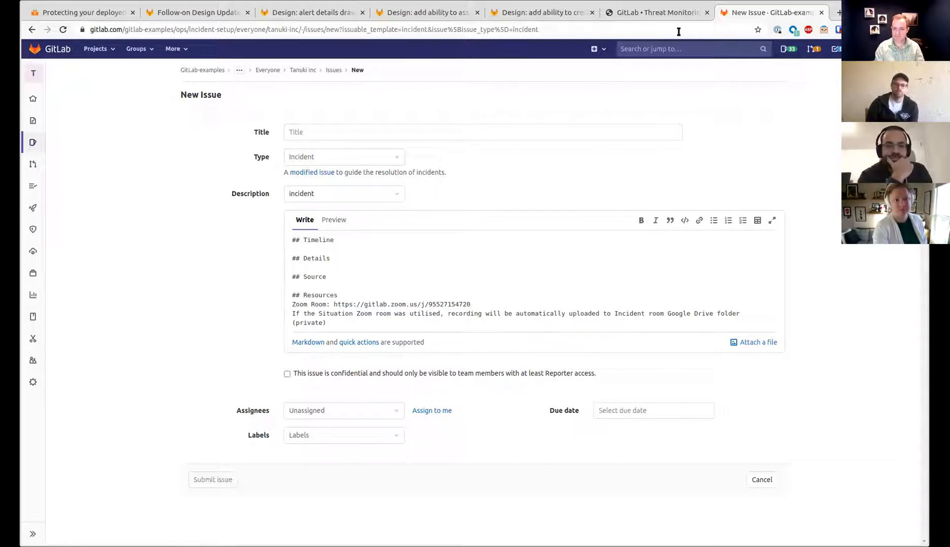
{"action": "mouse_move", "coordinate": [559, 117]}
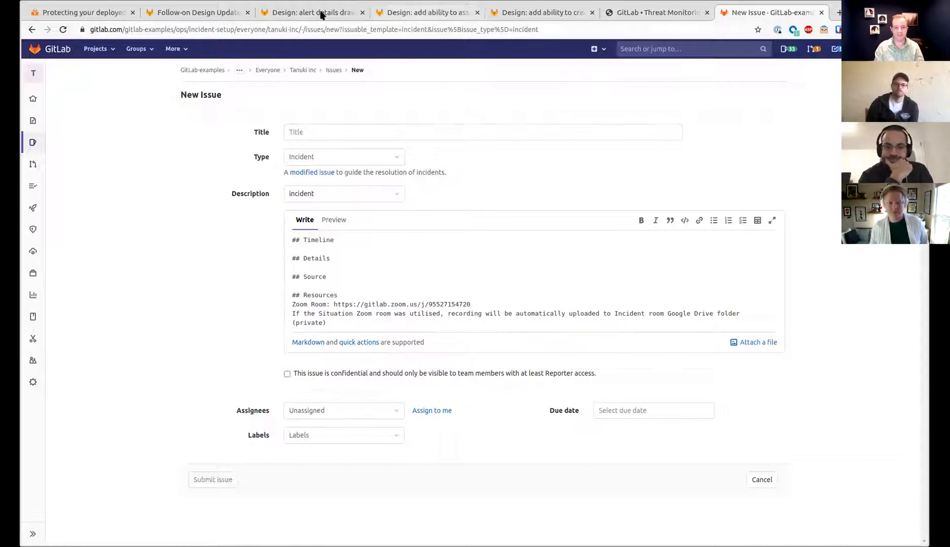
- From the epic, open the drawer discovery issue and scroll to the unique alert URL thread
{"action": "left_click", "coordinate": [196, 13]}
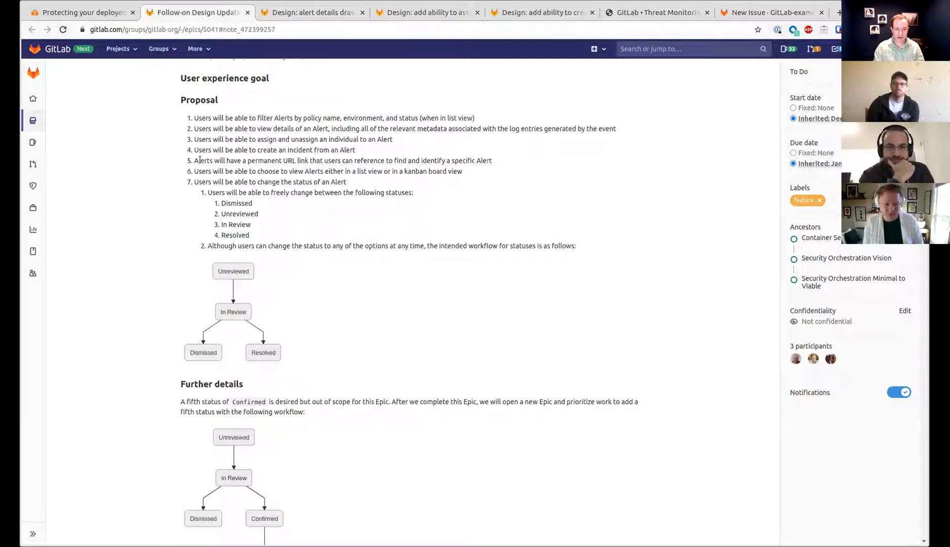
{"action": "double_click", "coordinate": [337, 150]}
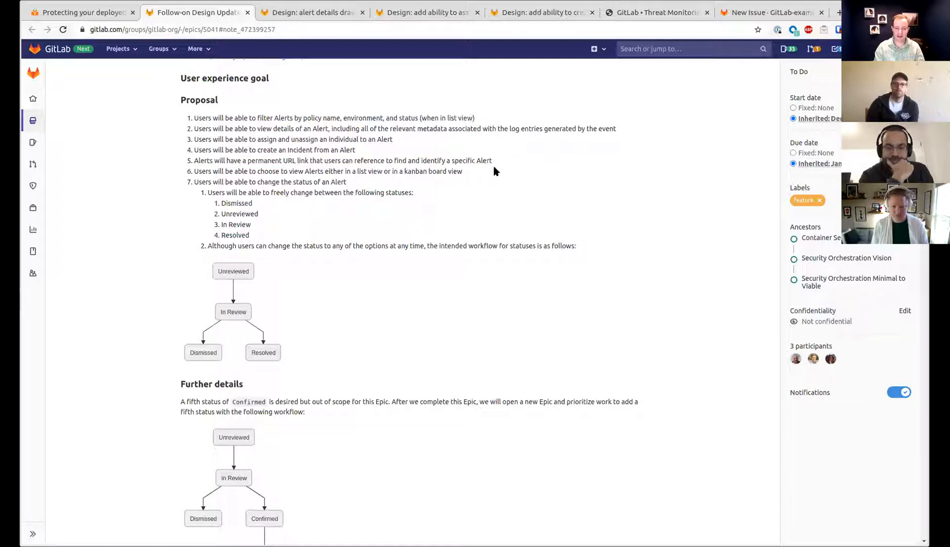
{"action": "mouse_move", "coordinate": [312, 12]}
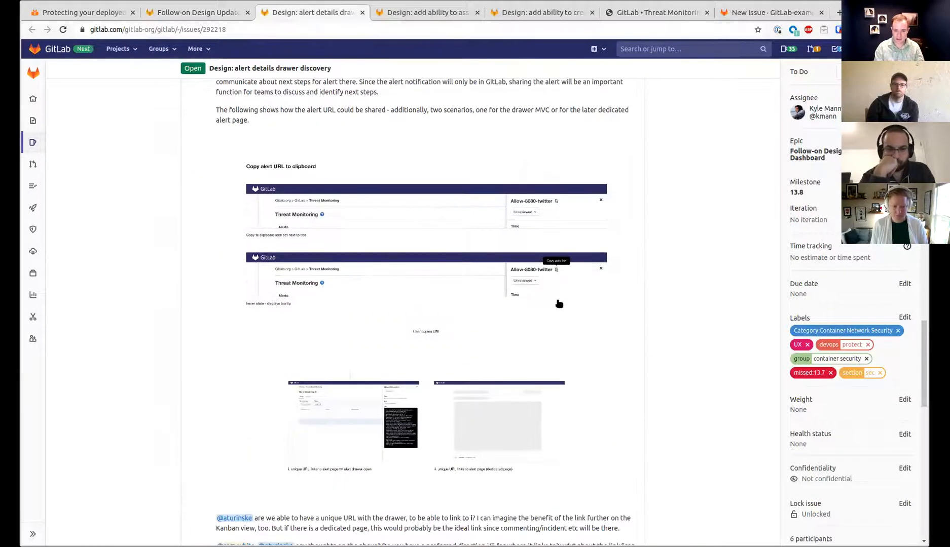
{"action": "scroll", "scroll_direction": "down", "scroll_amount": 3}
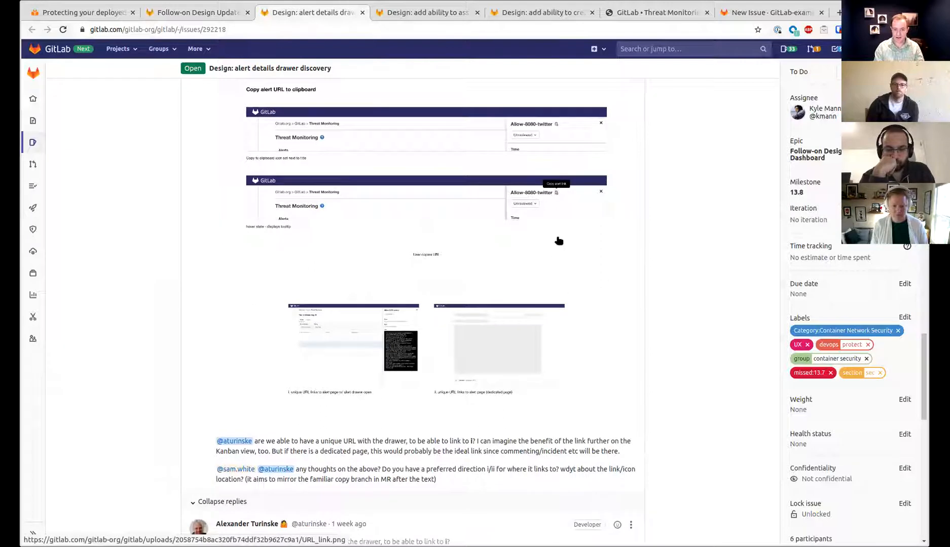
{"action": "scroll", "scroll_direction": "down", "scroll_amount": 3}
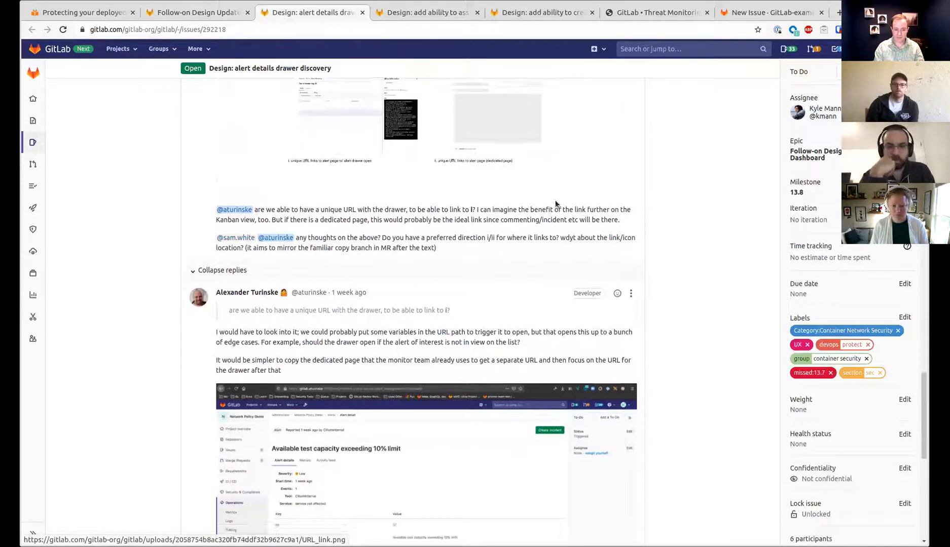
{"action": "scroll", "scroll_direction": "down", "scroll_amount": 3}
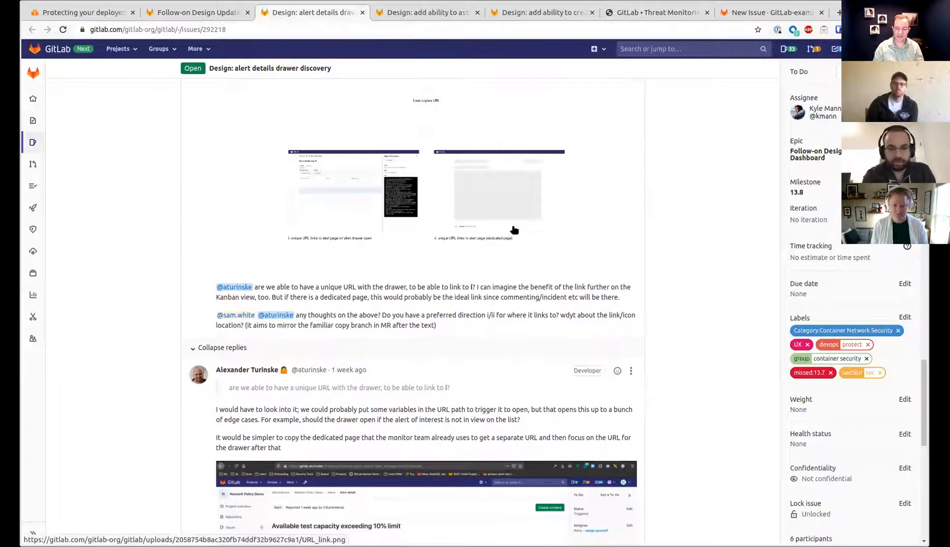
{"action": "scroll", "scroll_direction": "down", "scroll_amount": 3}
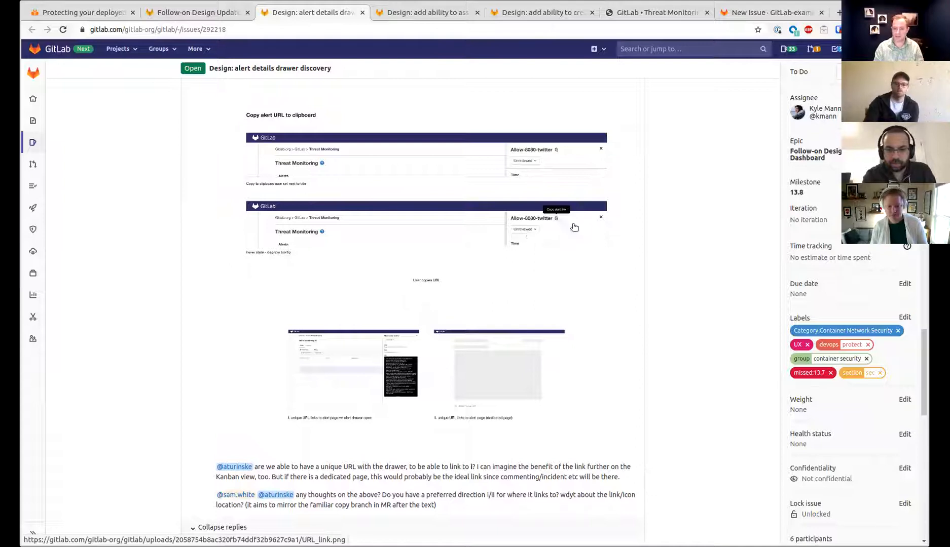
{"action": "mouse_move", "coordinate": [531, 220]}
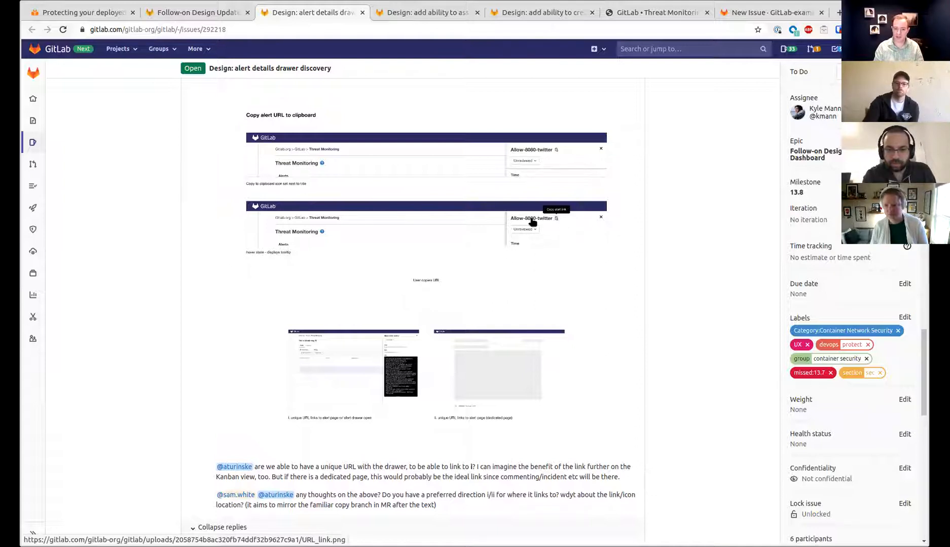
{"action": "scroll", "scroll_direction": "down", "scroll_amount": 3}
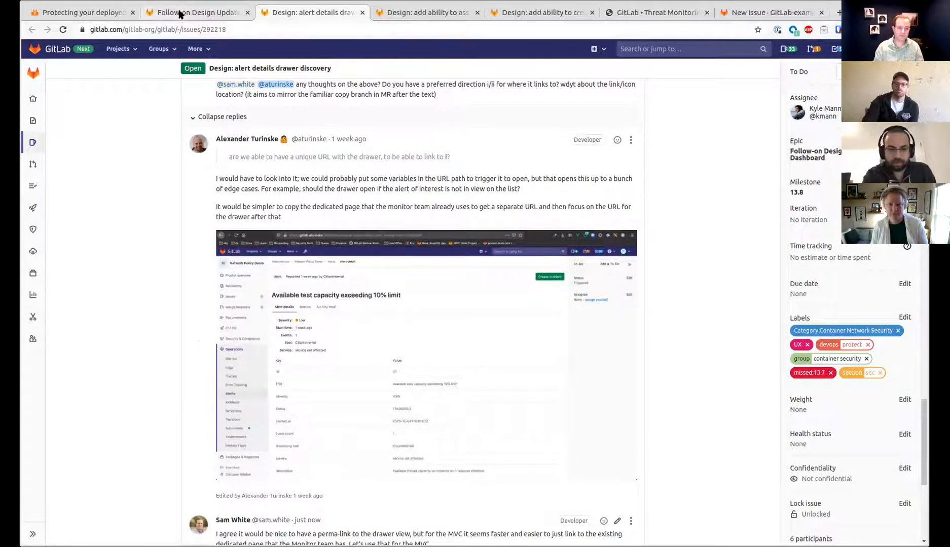
- Glance at the epic, switch the Threat Monitoring prototype to Boards, then return to the epic
{"action": "left_click", "coordinate": [193, 12]}
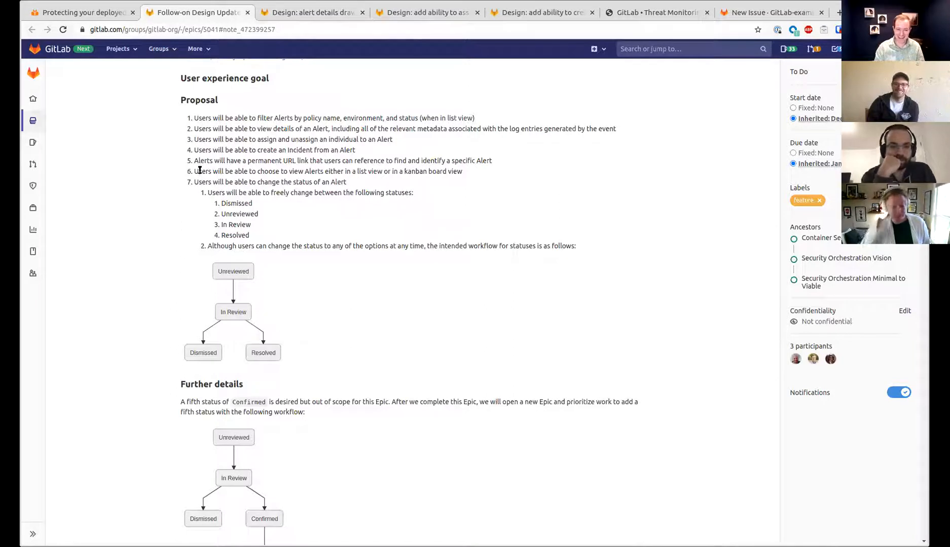
{"action": "mouse_move", "coordinate": [481, 177]}
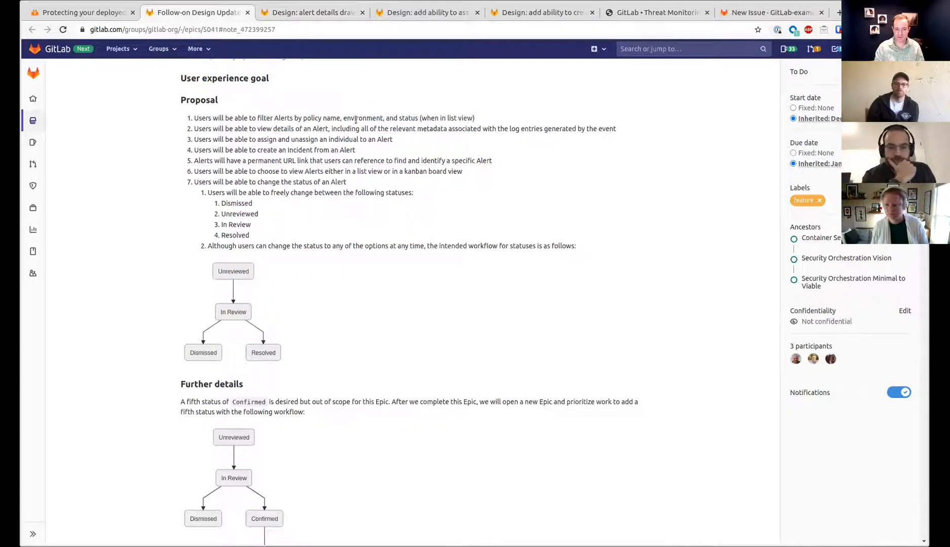
{"action": "mouse_move", "coordinate": [348, 115]}
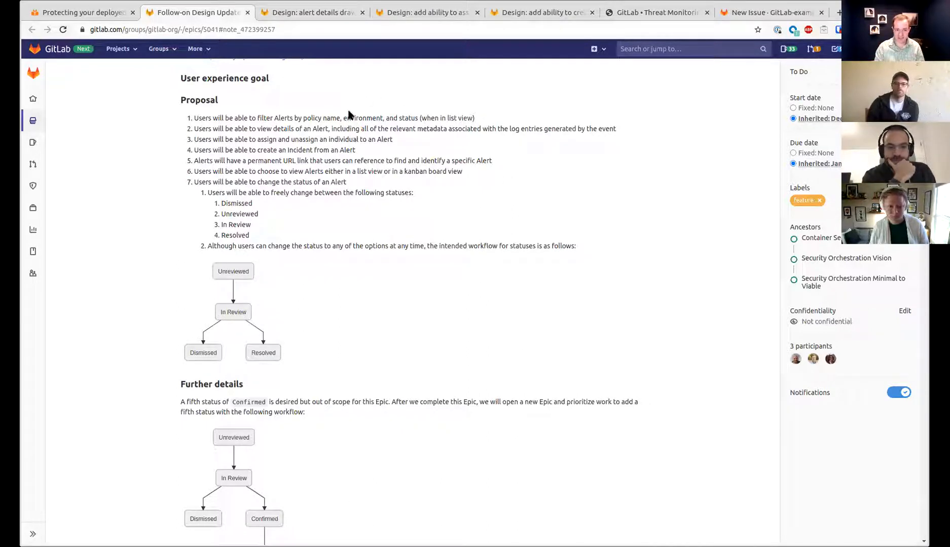
{"action": "left_click_drag", "start_coordinate": [196, 171], "coordinate": [350, 172]}
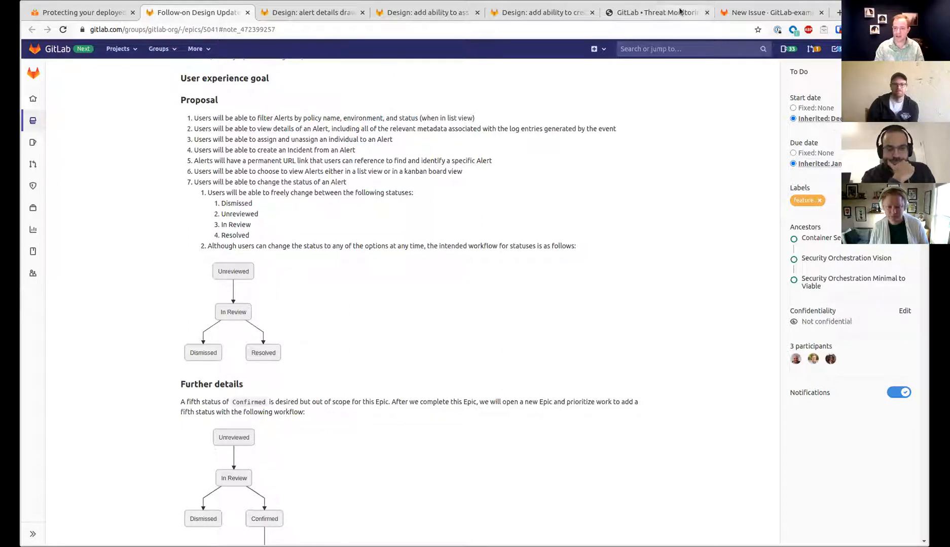
{"action": "left_click", "coordinate": [654, 12]}
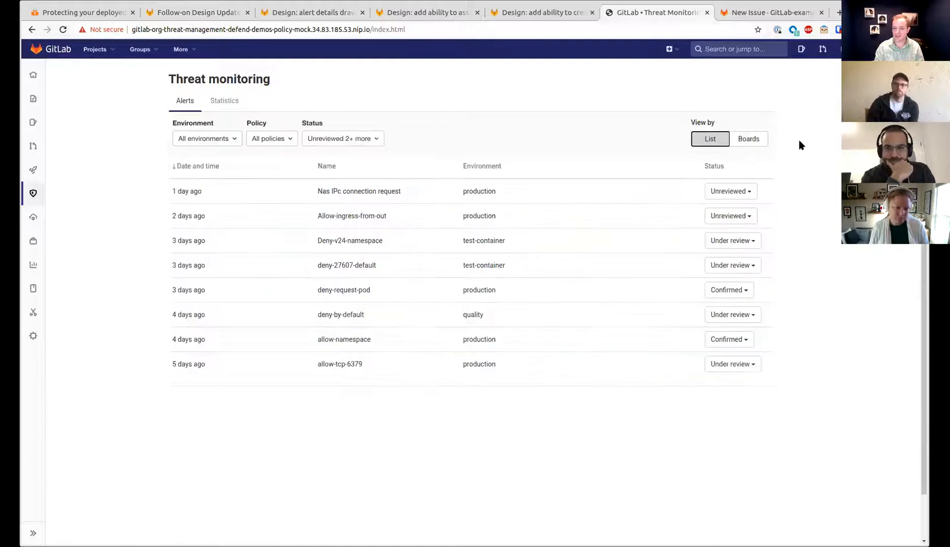
{"action": "left_click", "coordinate": [748, 139]}
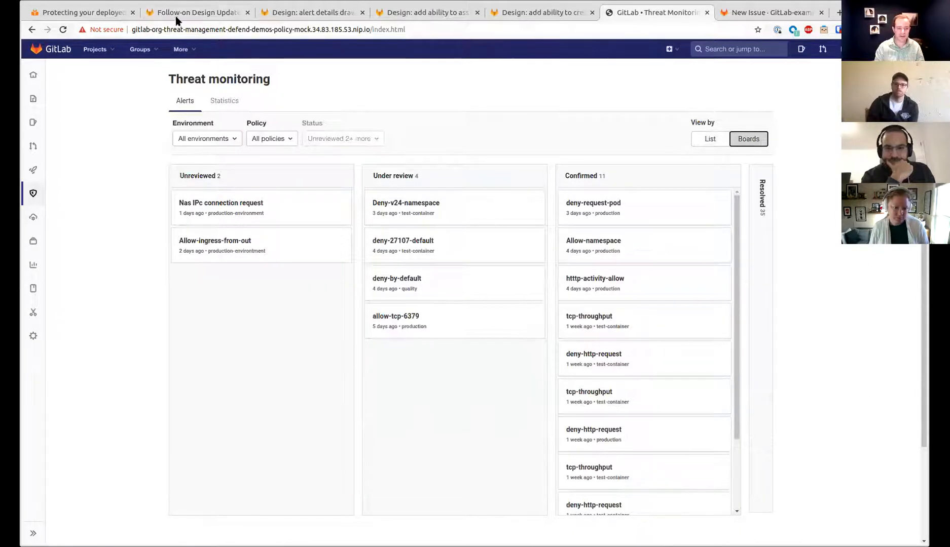
{"action": "left_click", "coordinate": [193, 12]}
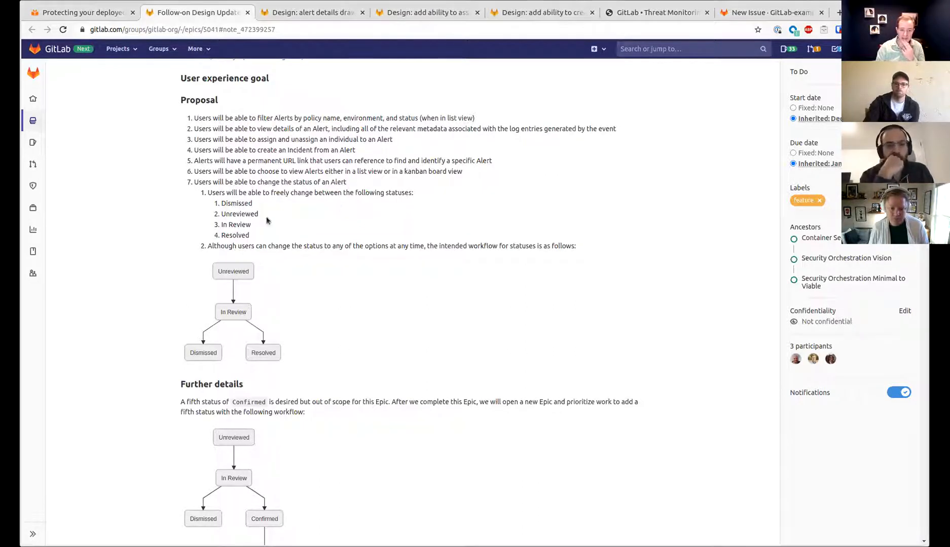
{"action": "left_click_drag", "start_coordinate": [194, 181], "coordinate": [251, 235]}
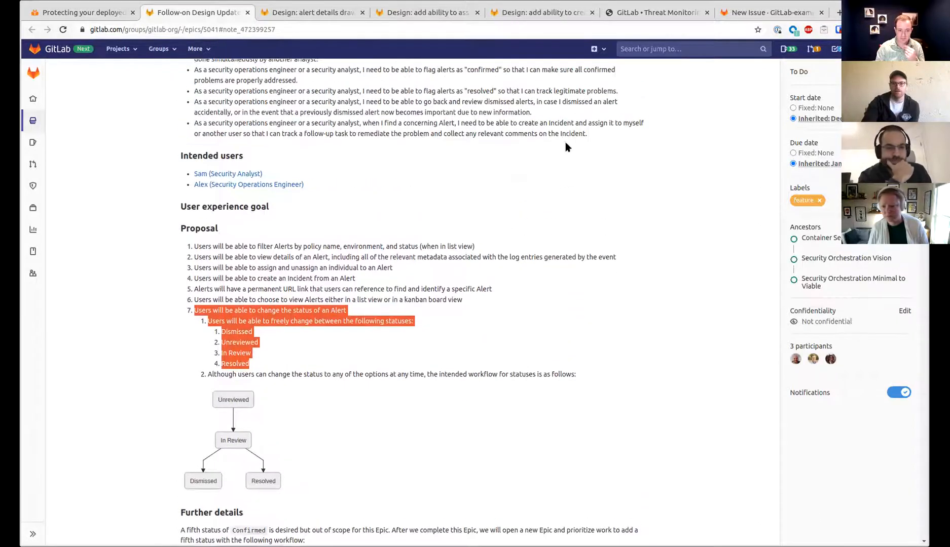
{"action": "scroll", "scroll_direction": "down", "scroll_amount": 3}
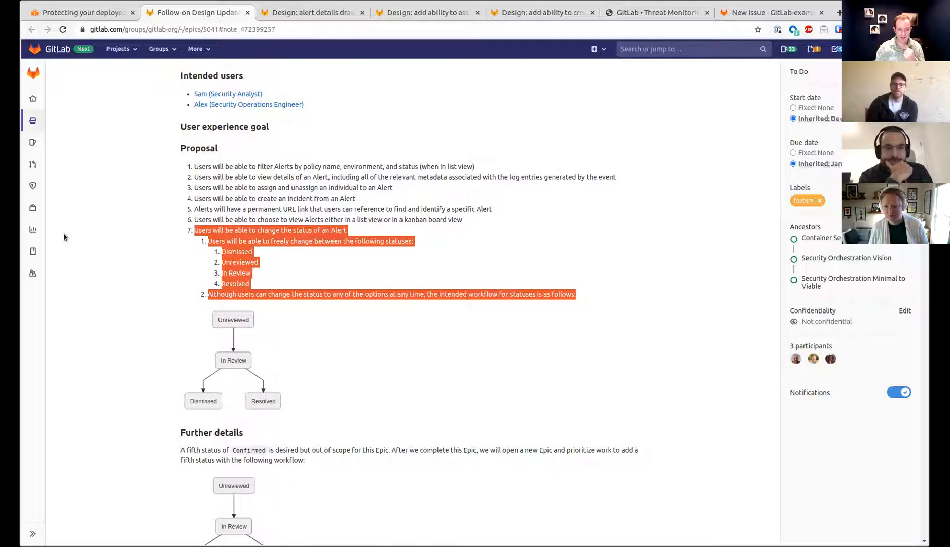
{"action": "mouse_move", "coordinate": [197, 251]}
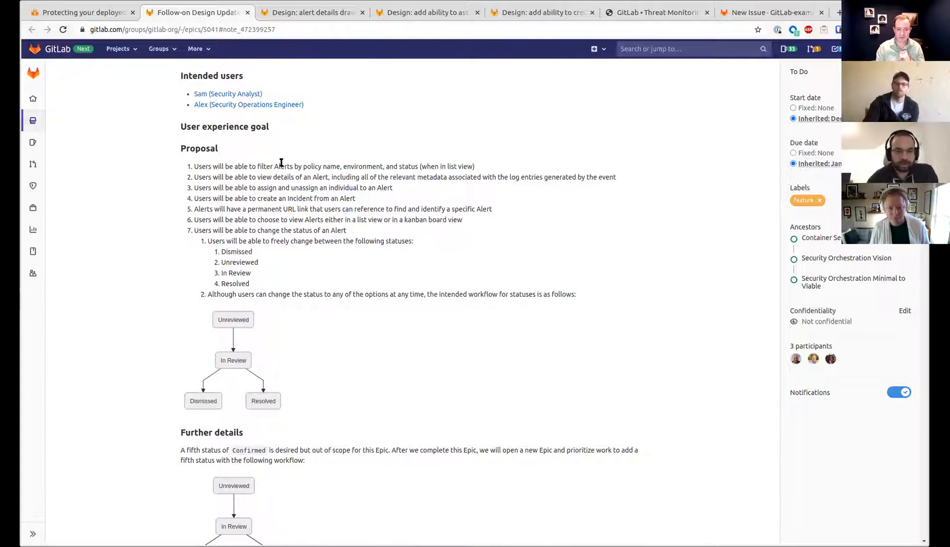
{"action": "mouse_move", "coordinate": [485, 258]}
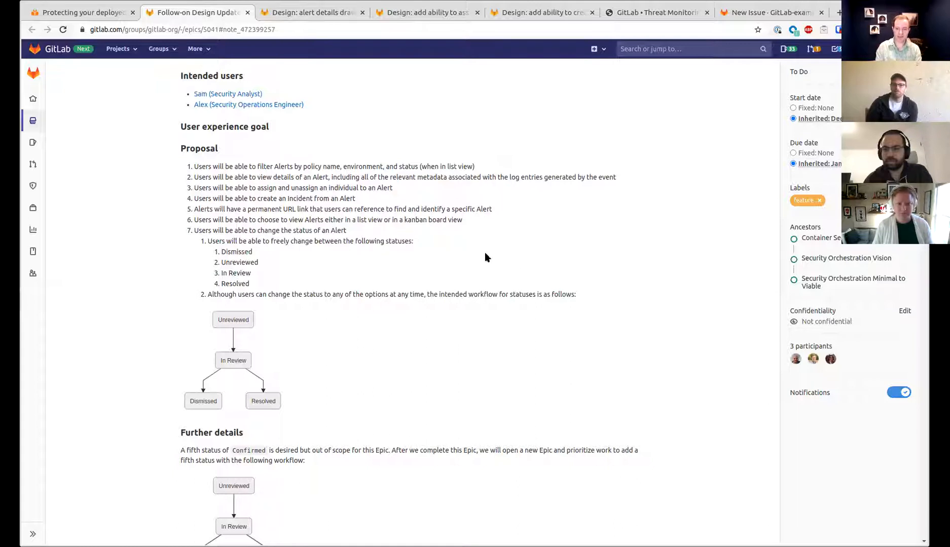
{"action": "mouse_move", "coordinate": [402, 190]}
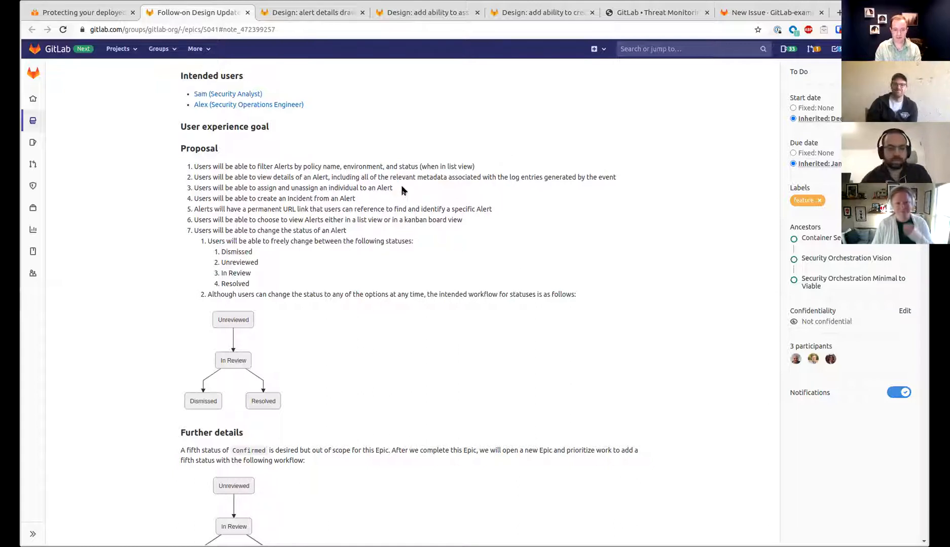